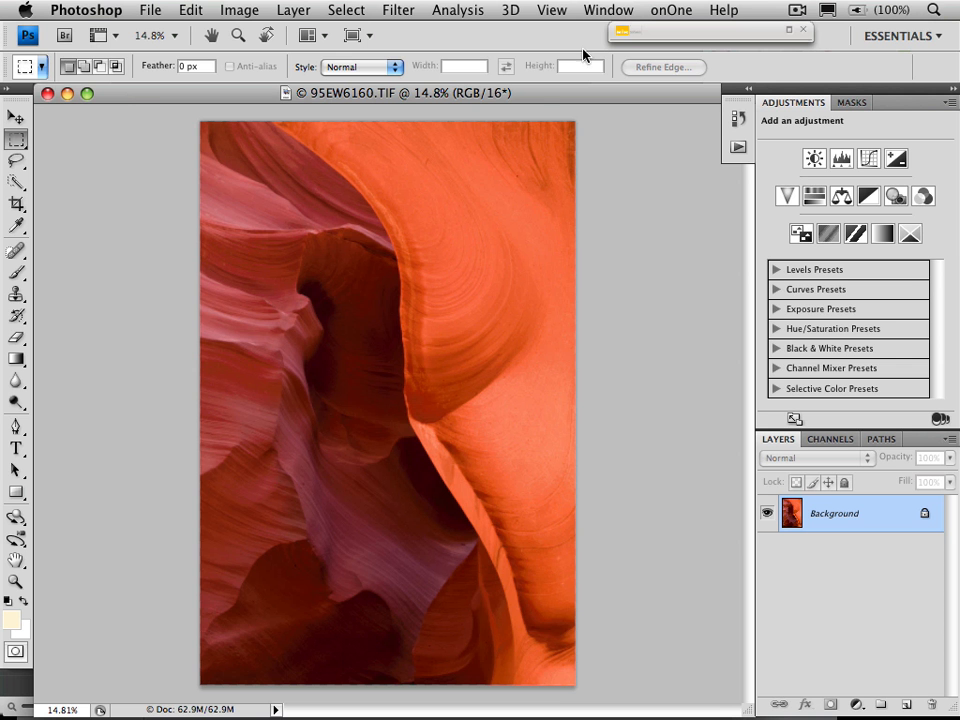
mouse_move(208, 18)
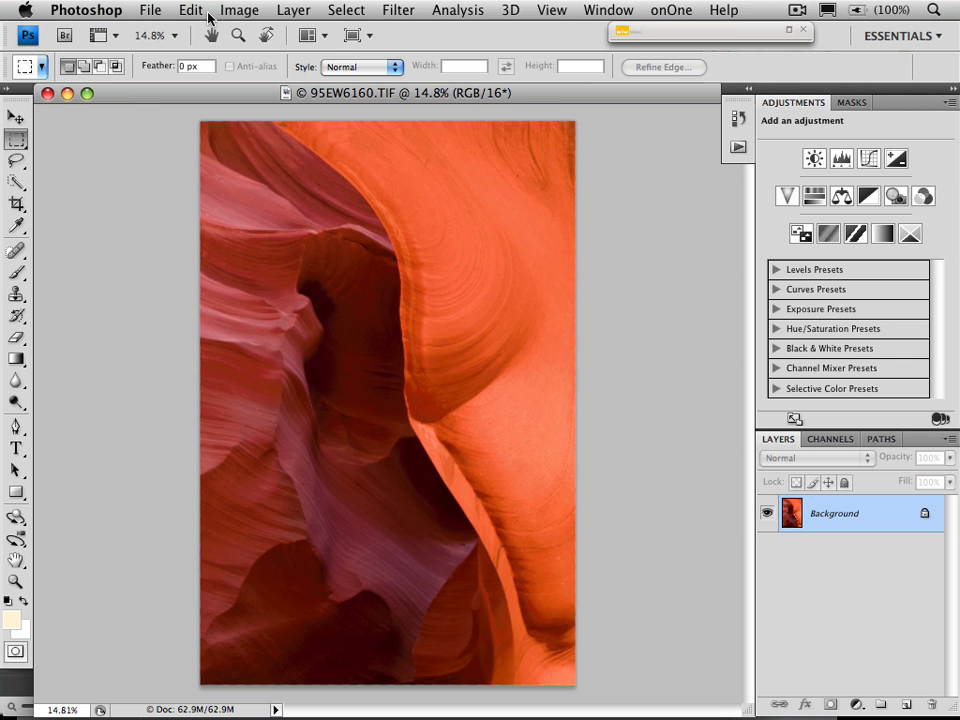
Step: Convert the canyon photo to 8 Bits/Channel via the Image menu
click(240, 10)
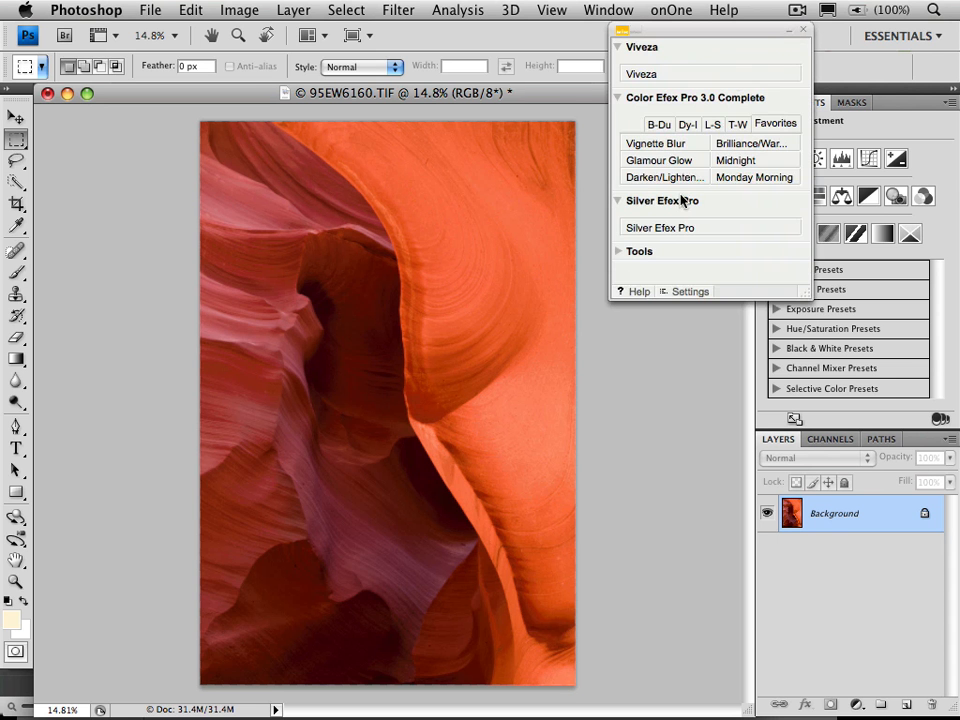
Step: Create a Silver Efex Pro layer above Background and launch the plug-in on it
click(660, 228)
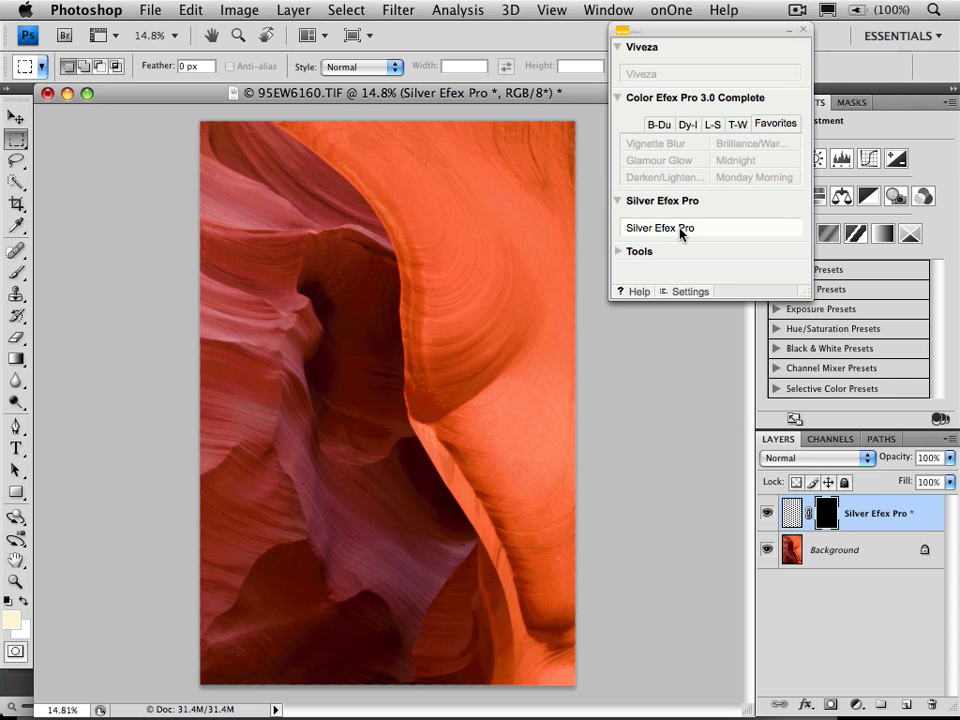
click(660, 228)
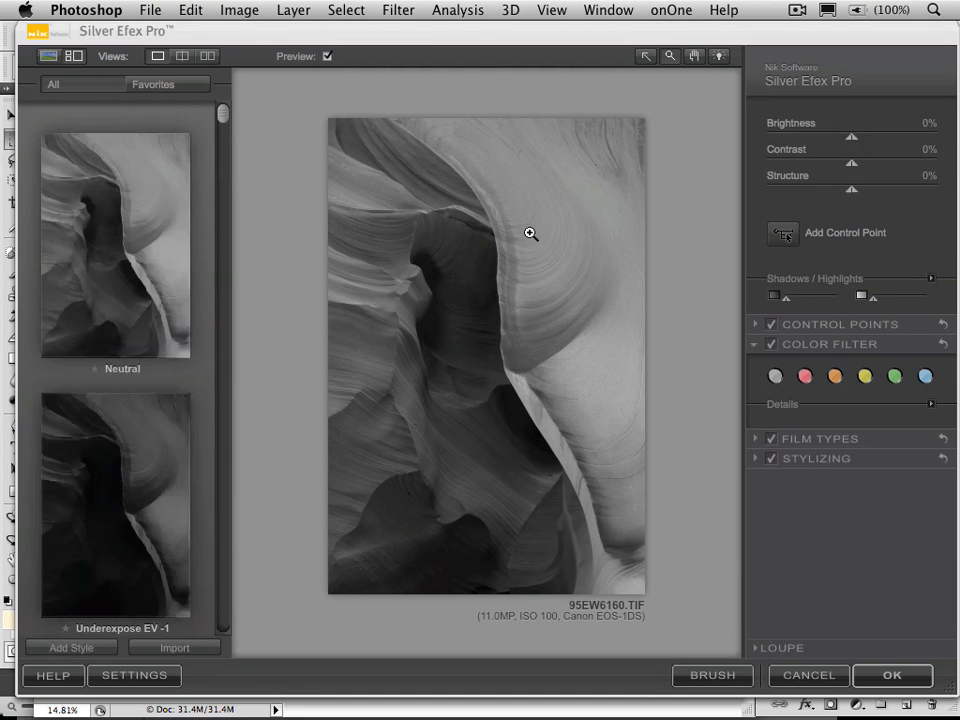
Step: Apply a cyanotype-style conversion with Brightness +56% and Structure +100%
scroll(down, 3)
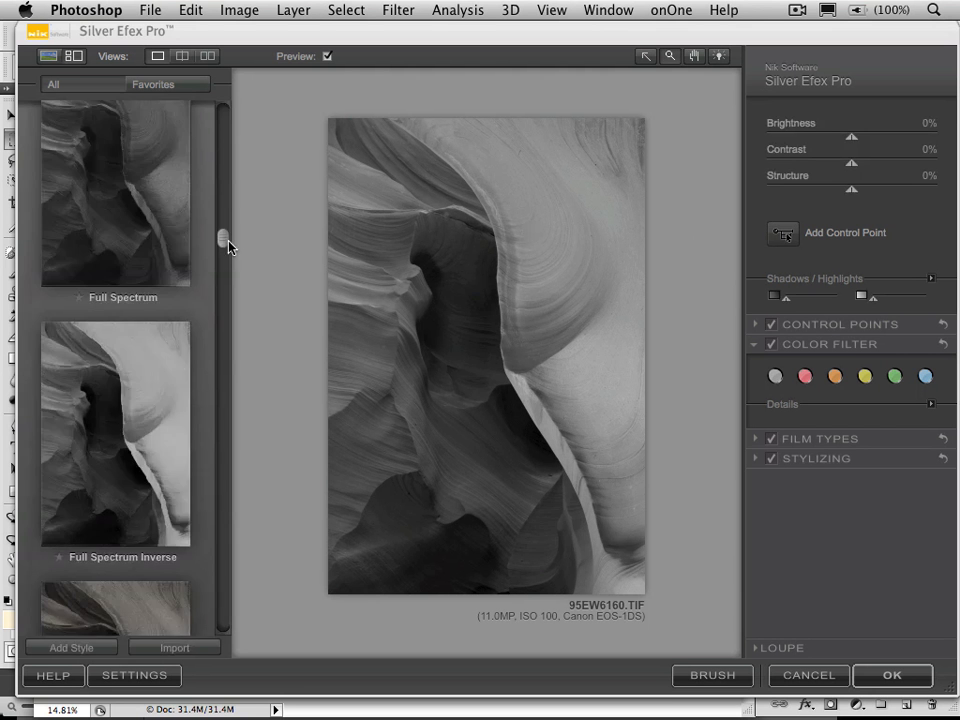
scroll(down, 3)
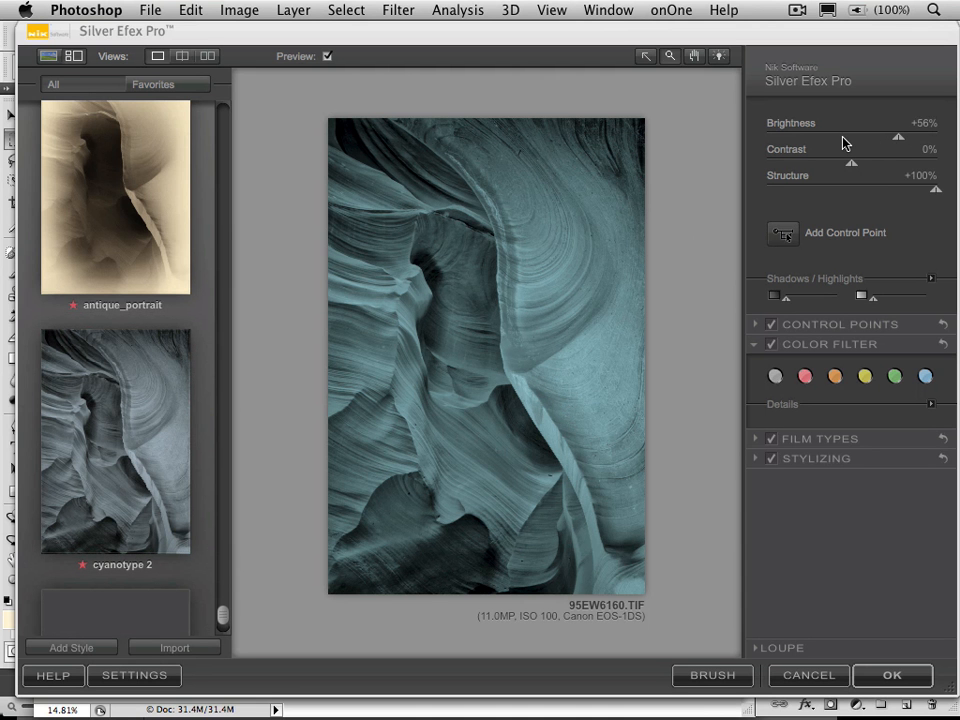
mouse_move(928, 196)
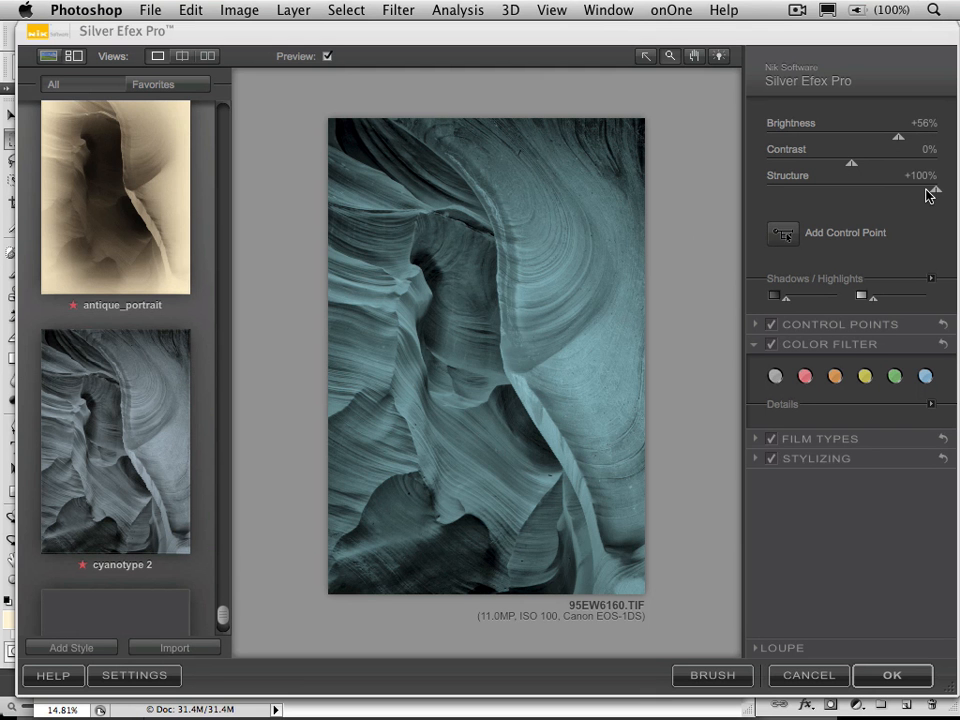
drag(932, 190, 896, 190)
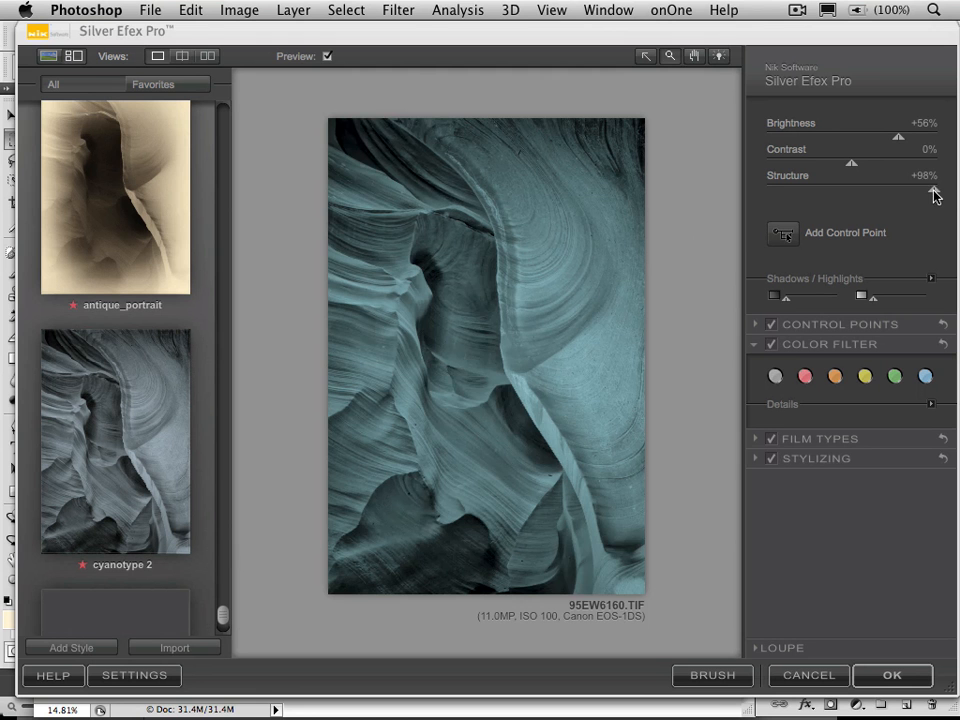
drag(930, 192, 936, 192)
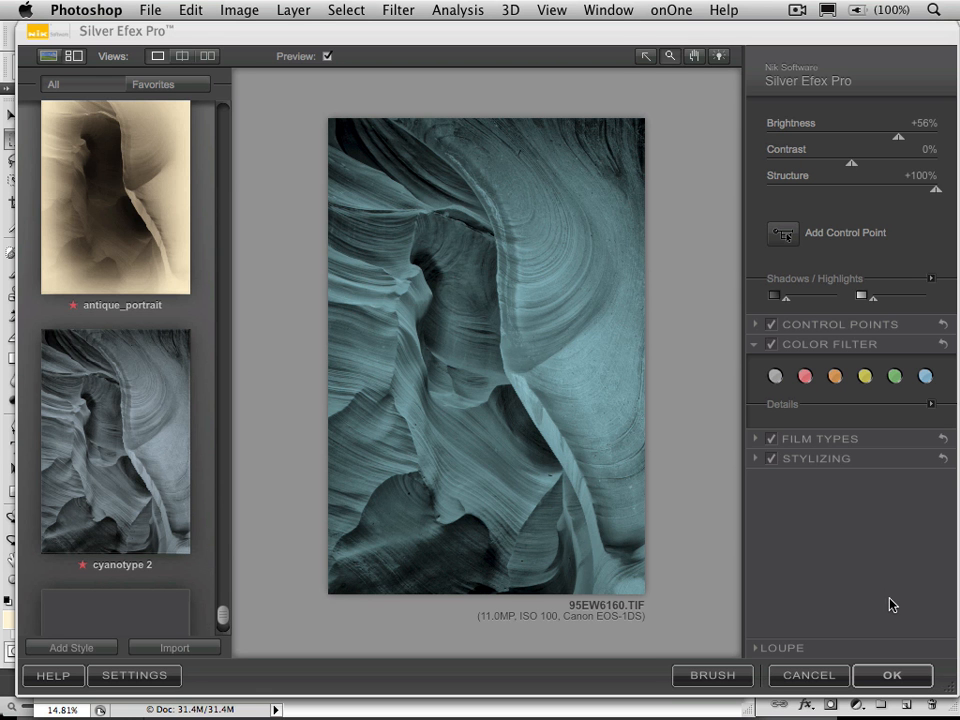
click(892, 676)
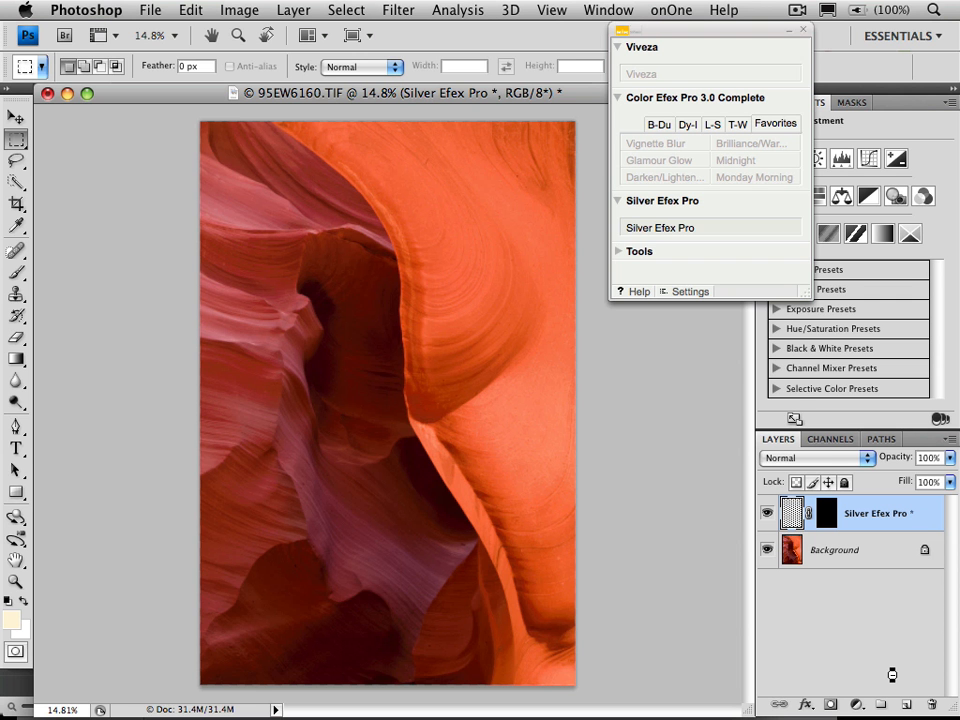
mouse_move(700, 544)
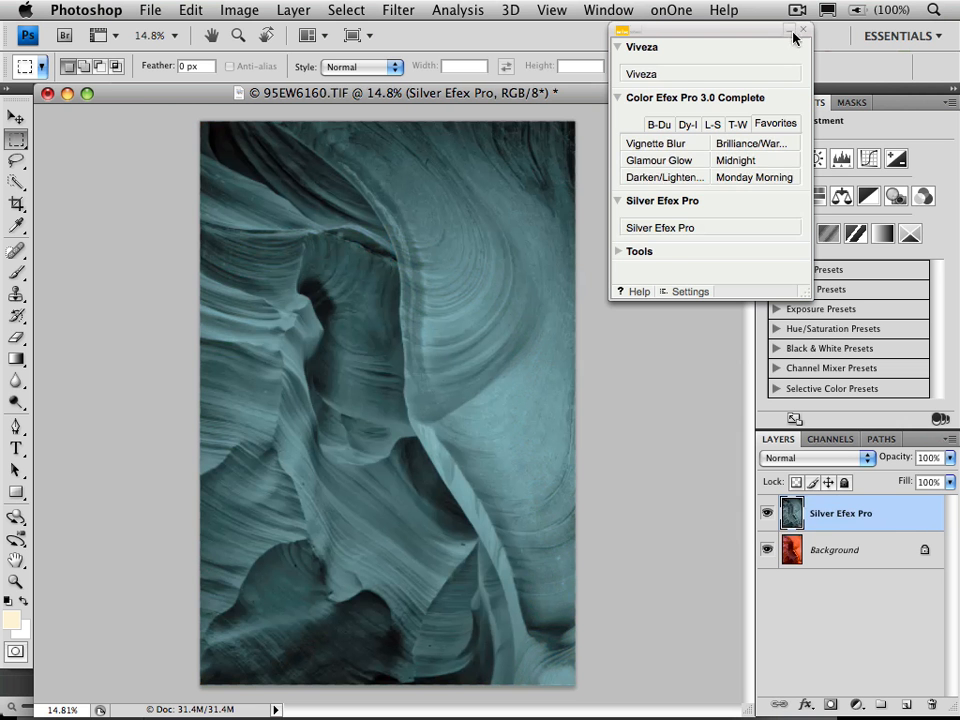
Step: Close the Nik Selective Tool palette once the filter has rendered
click(800, 30)
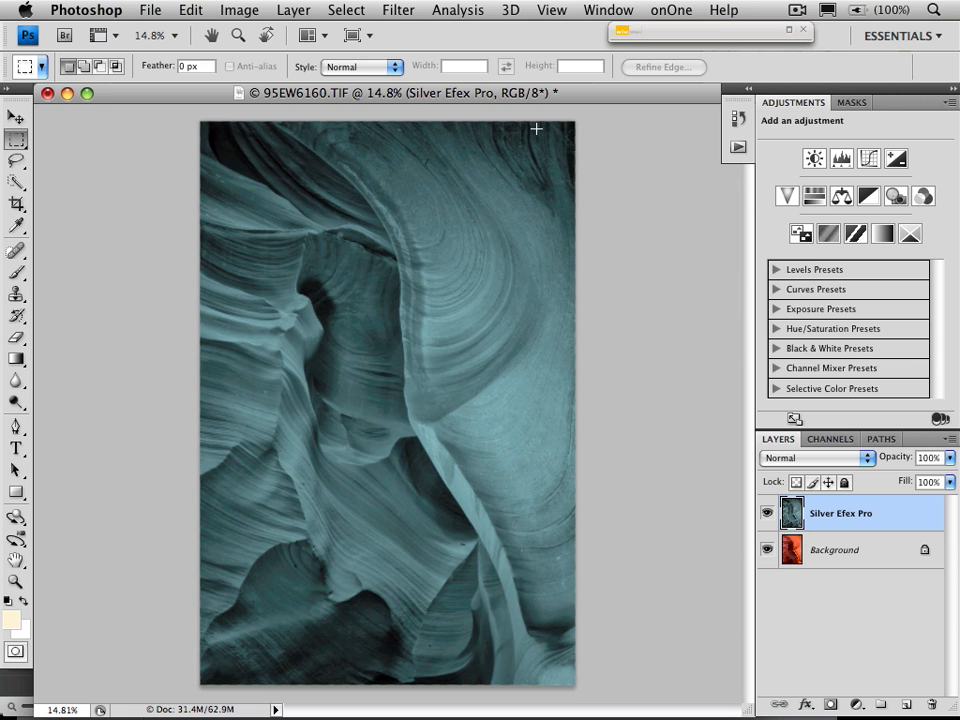
mouse_move(498, 196)
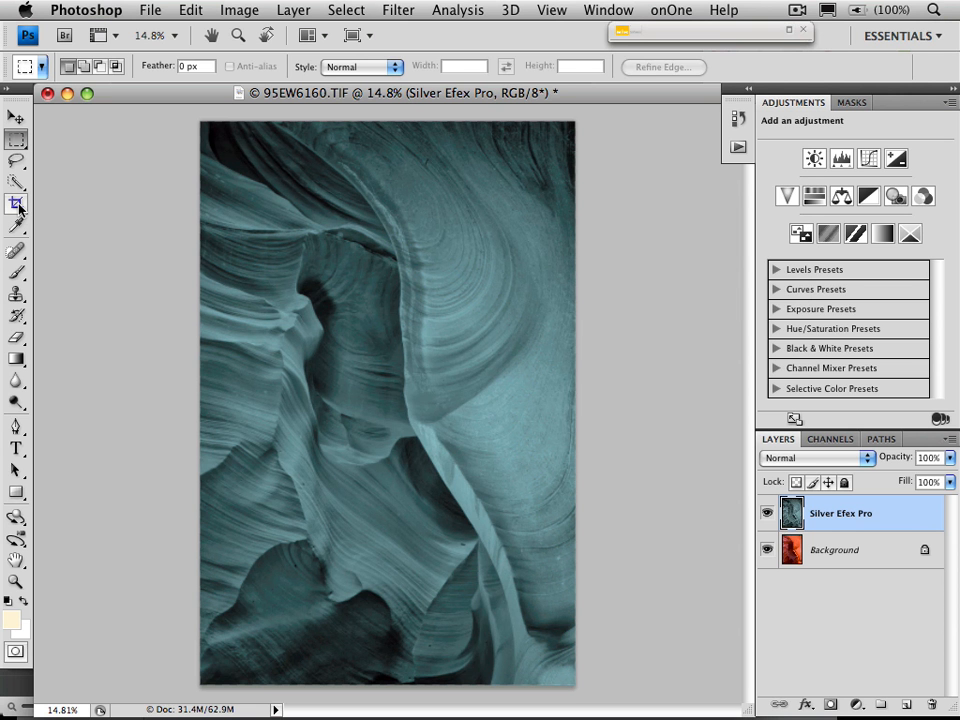
Step: Recrop the image with the Crop tool, leaving a white strip on the right edge
click(16, 204)
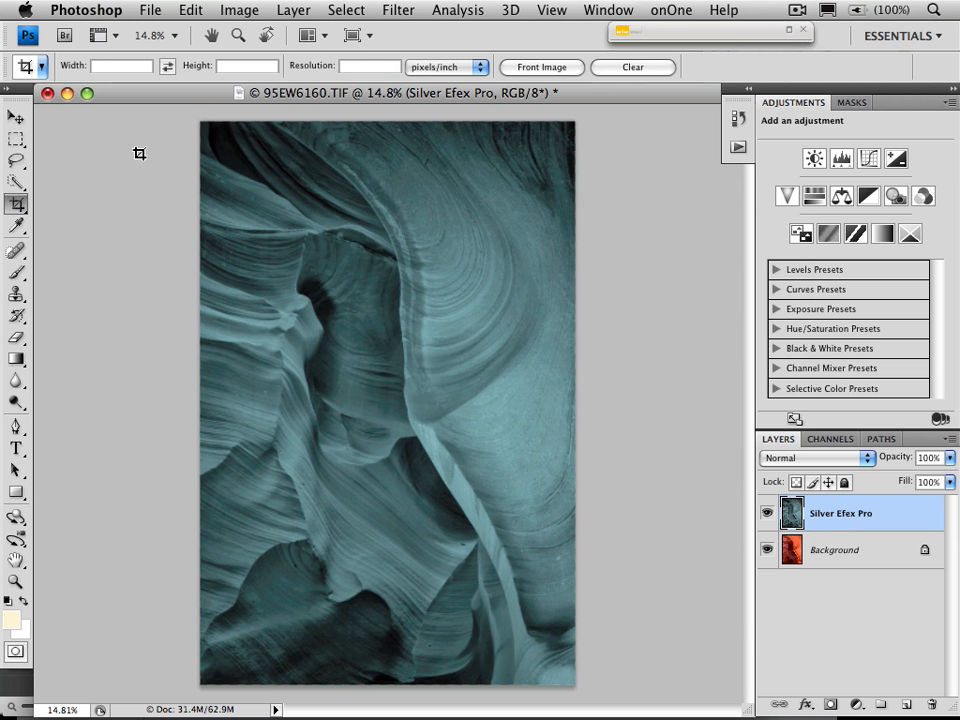
drag(140, 152, 592, 684)
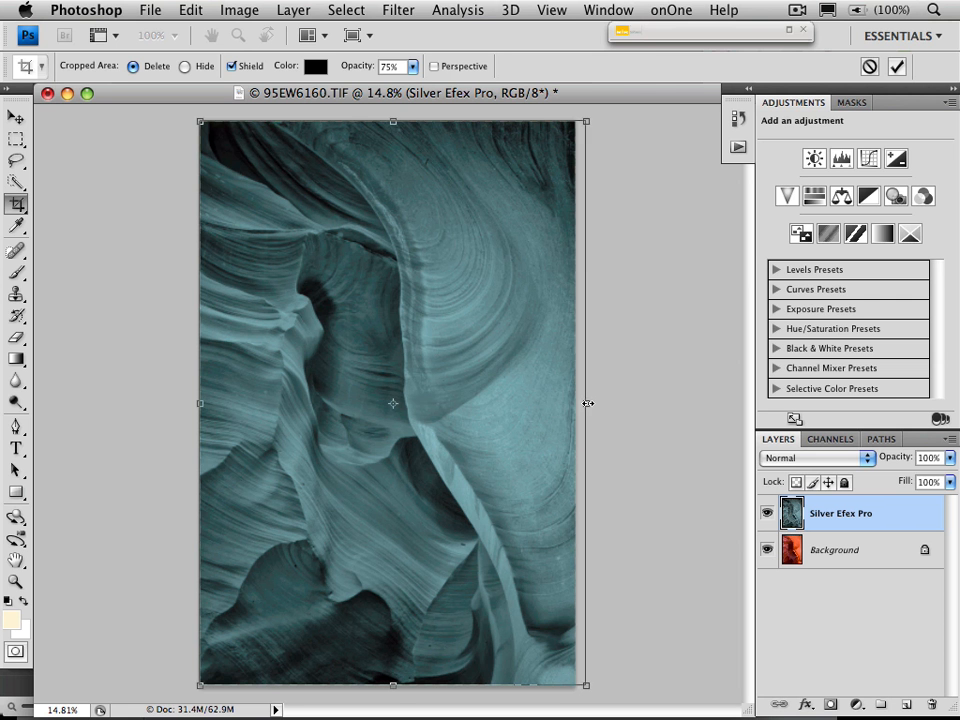
drag(588, 404, 596, 404)
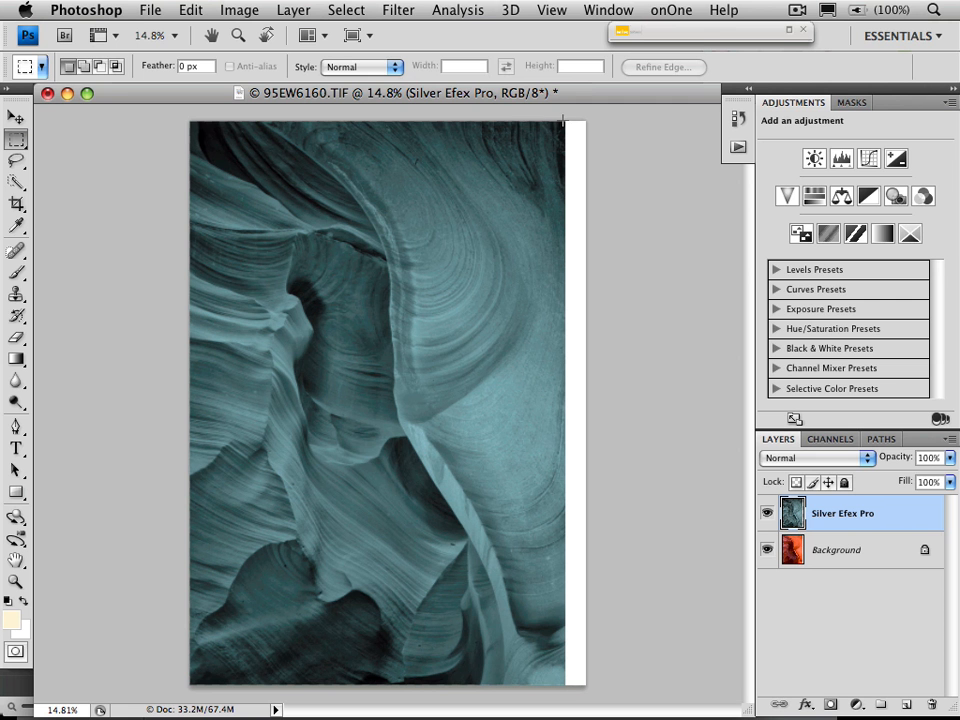
Step: Marquee-select the blank right-edge strip and fill it with canyon texture
drag(560, 116, 552, 428)
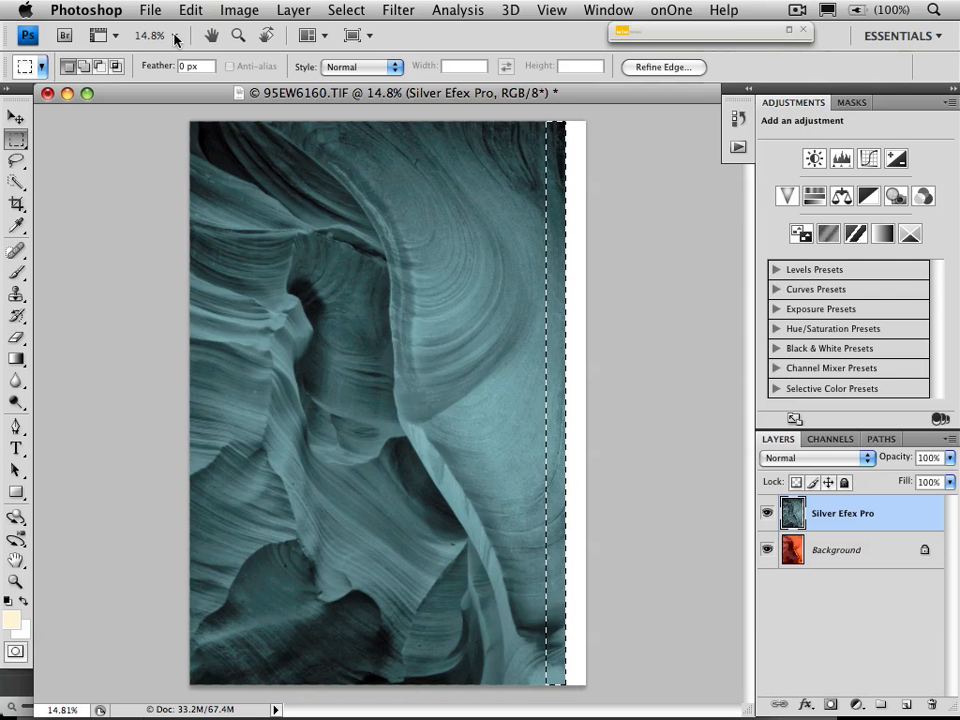
click(190, 10)
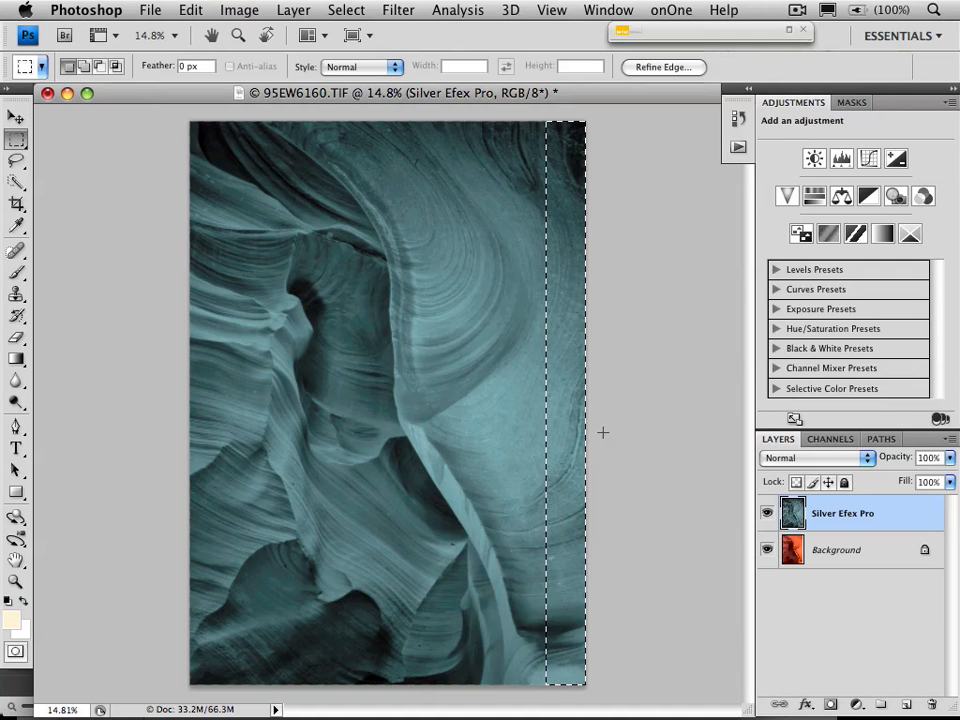
Step: Deselect, then pan around the enlarged texture to check the patch
click(346, 8)
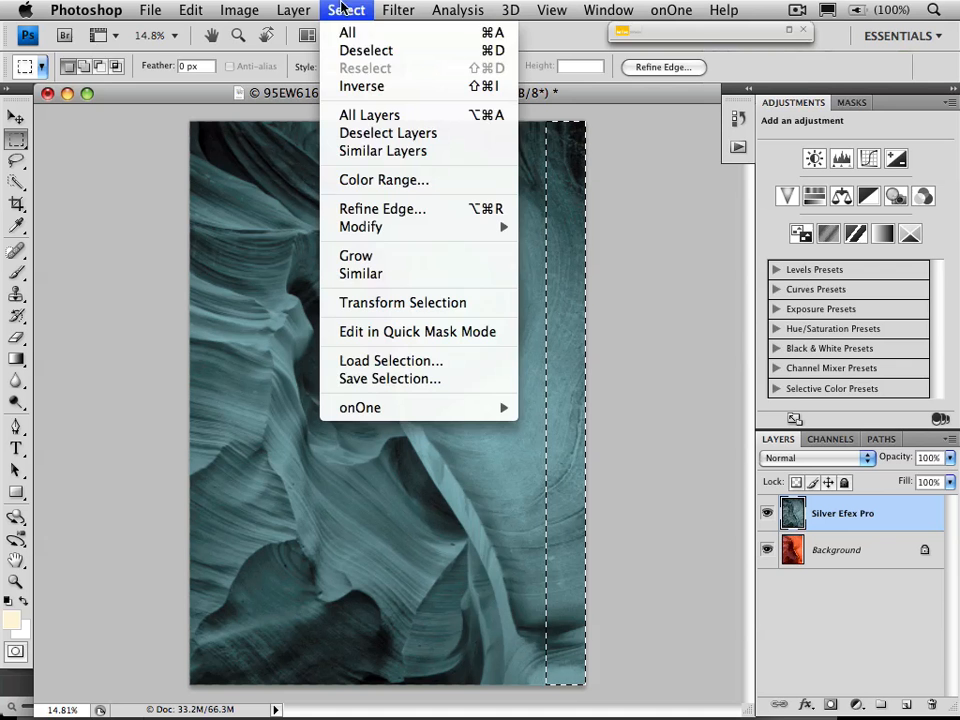
click(364, 50)
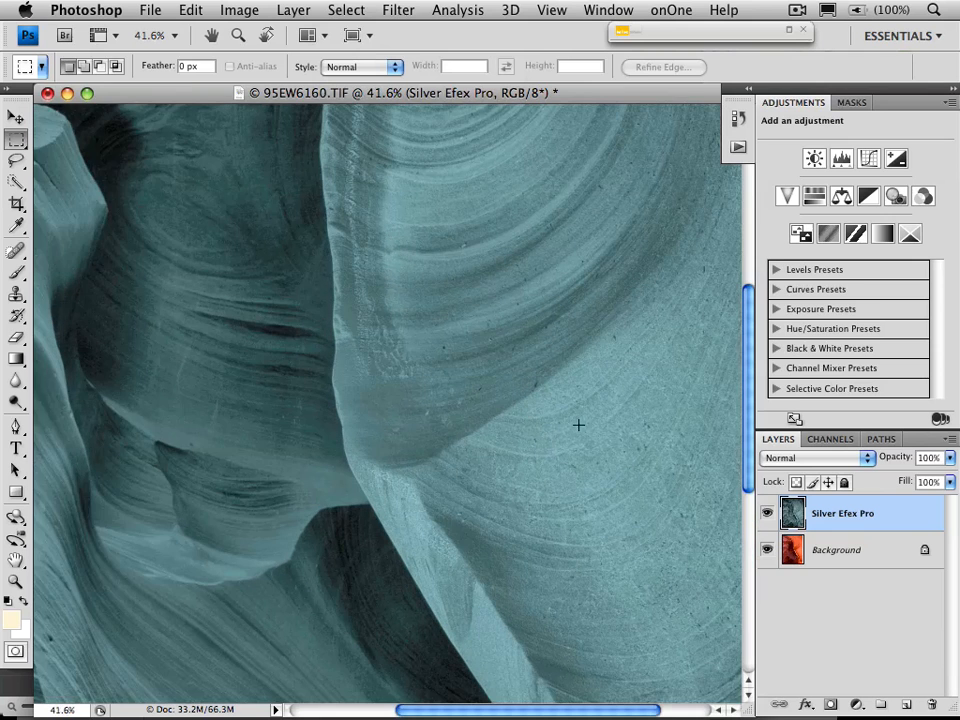
drag(578, 424, 528, 476)
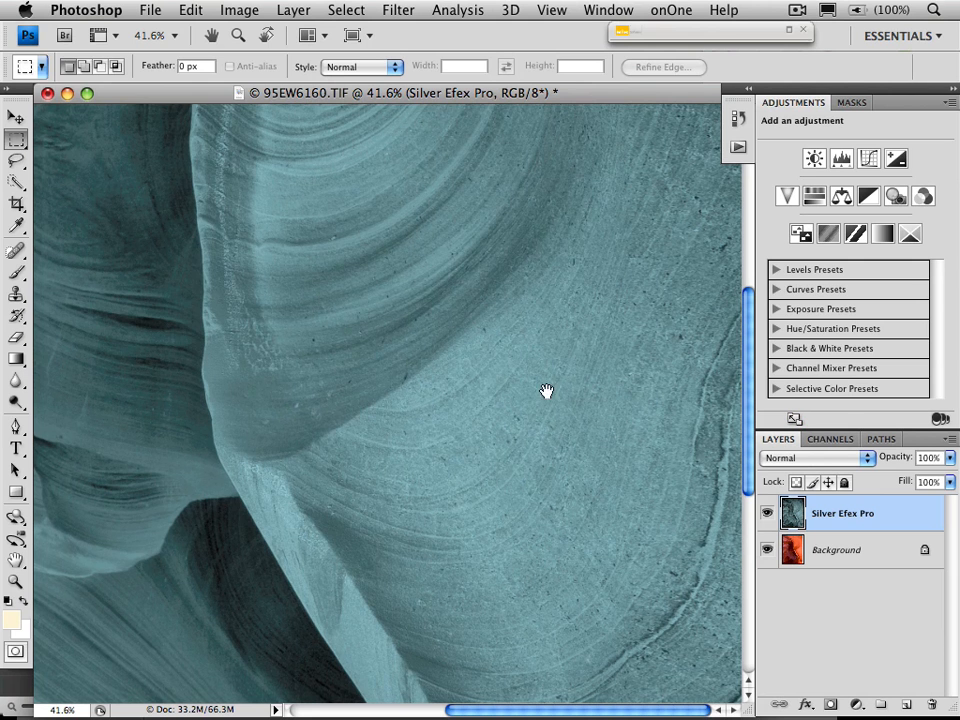
drag(548, 390, 580, 474)
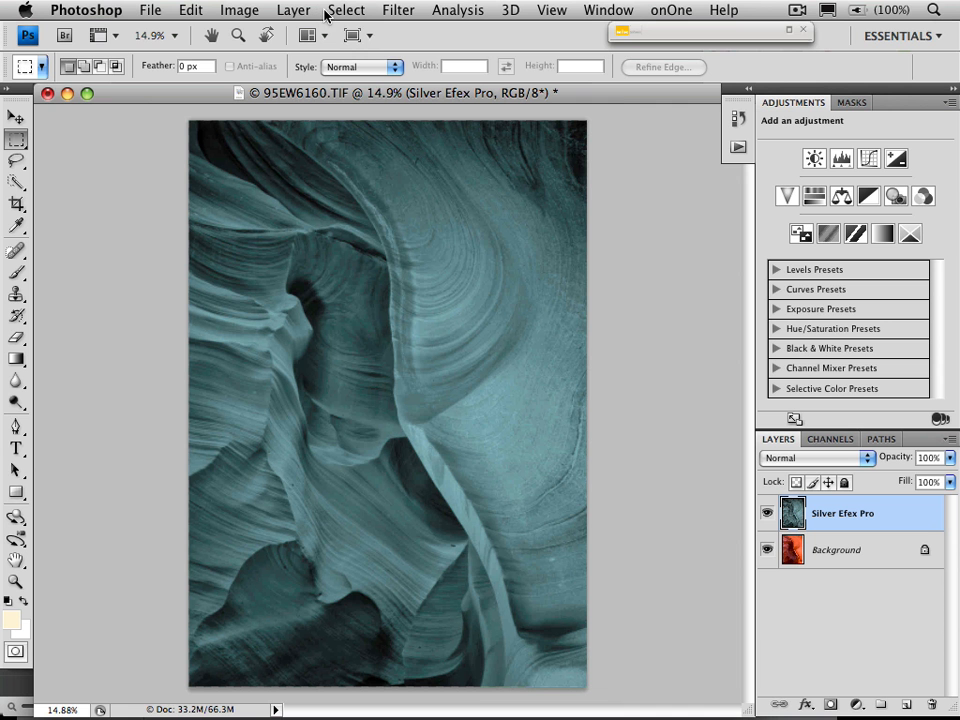
mouse_move(300, 12)
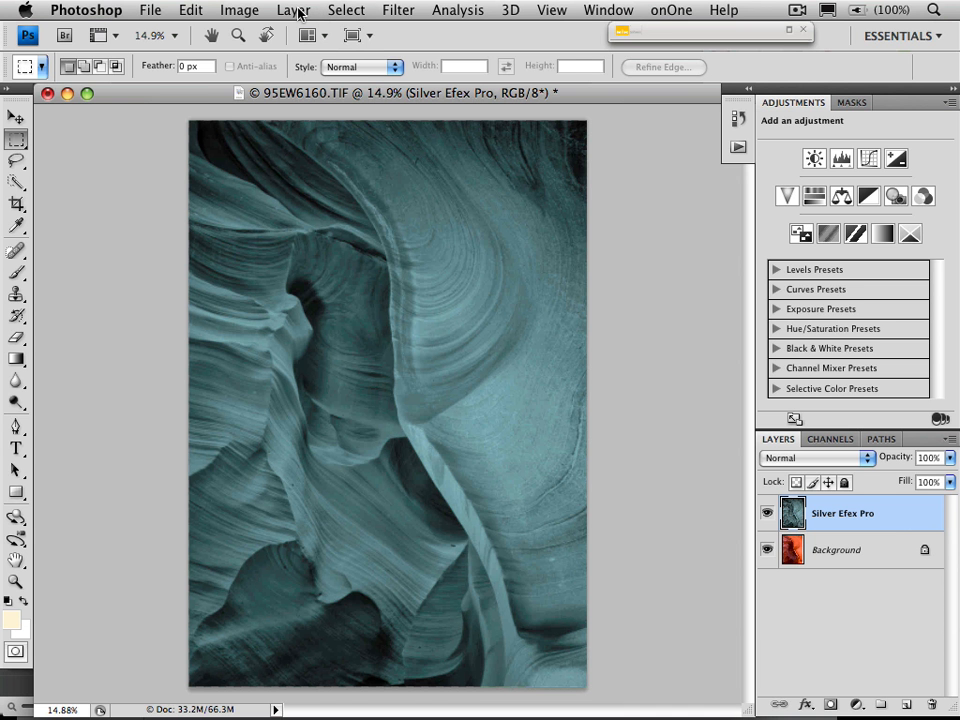
mouse_move(294, 16)
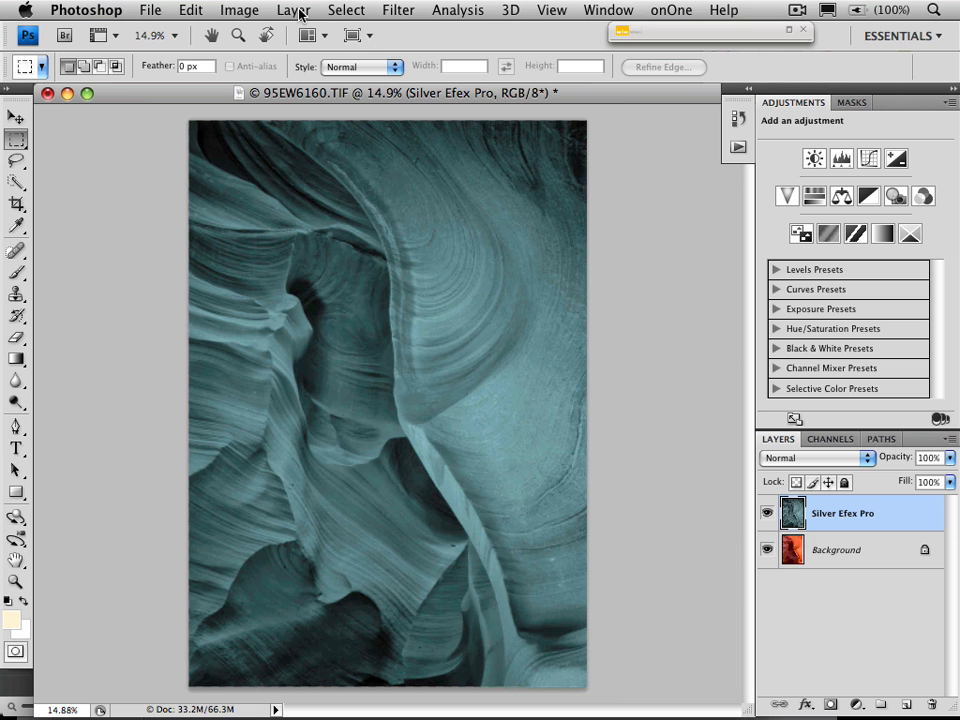
Step: Convert the Silver Efex Pro layer into a smart object from the Layer menu
click(292, 10)
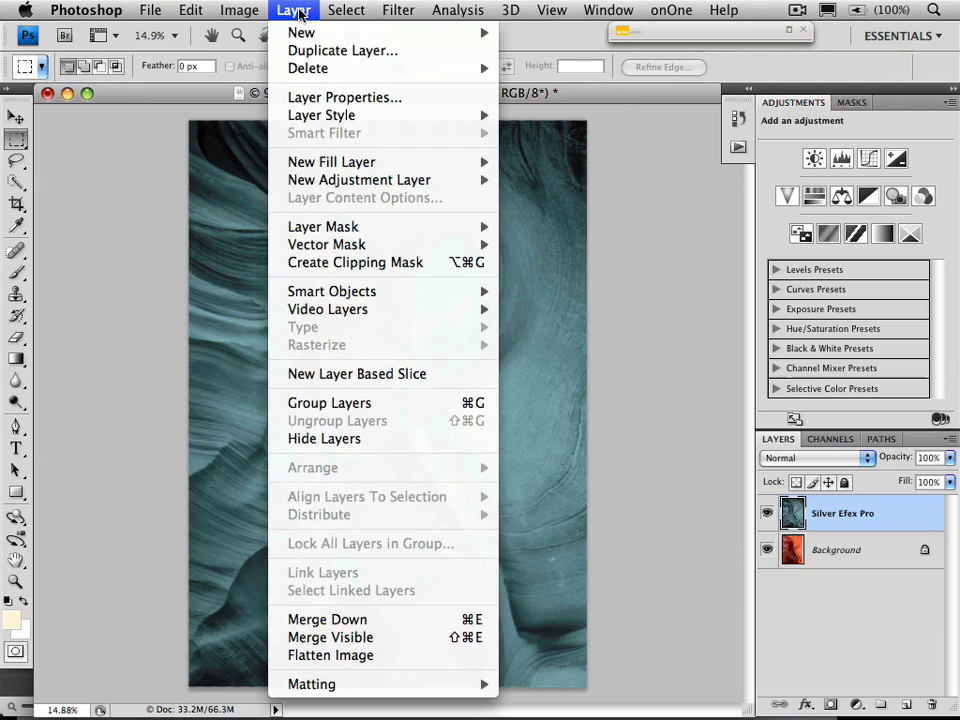
mouse_move(332, 292)
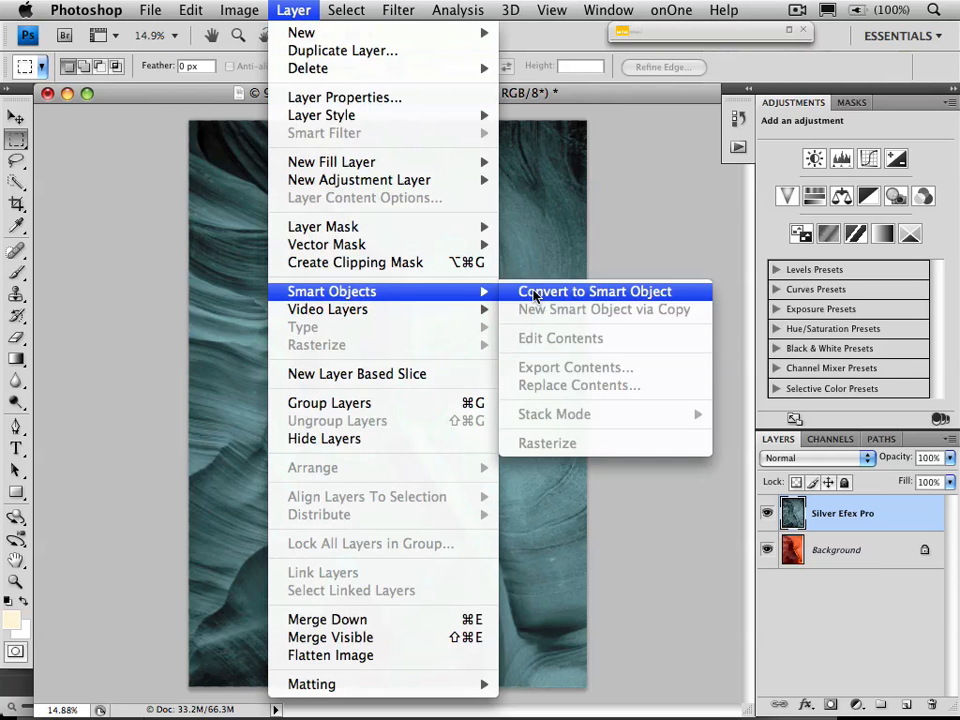
click(594, 292)
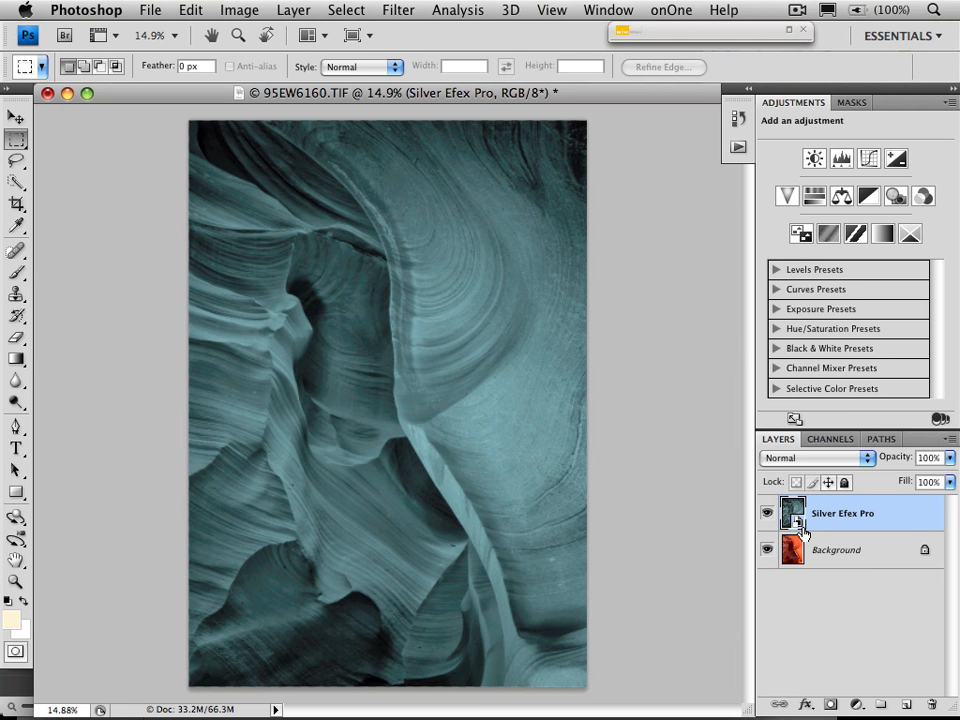
mouse_move(792, 512)
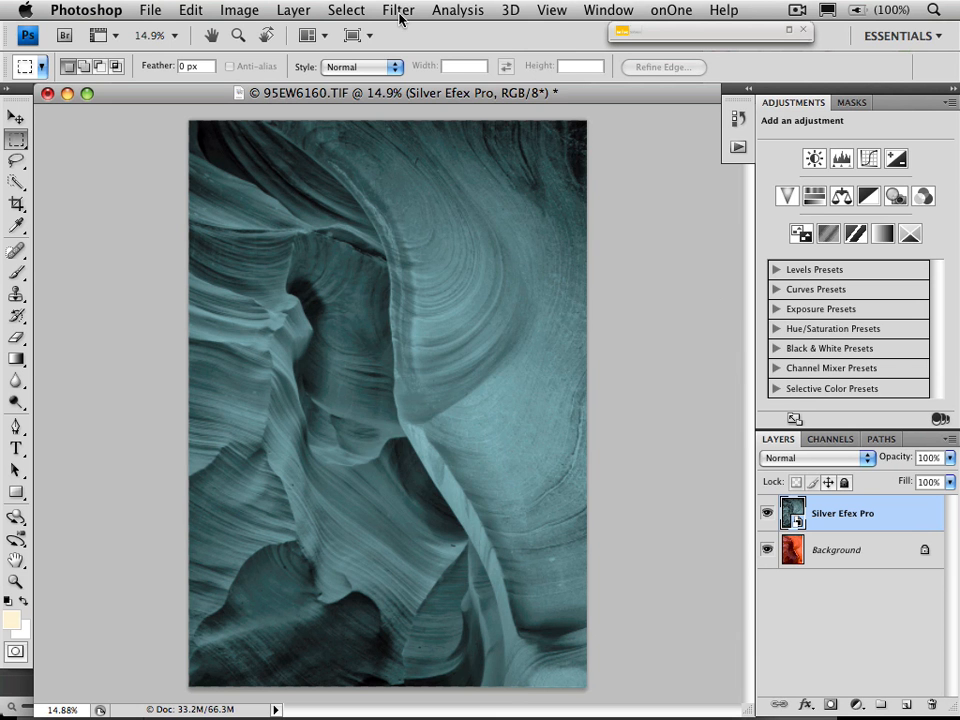
Step: Choose Filter > Artistic > Poster Edges for the smart object layer
click(398, 10)
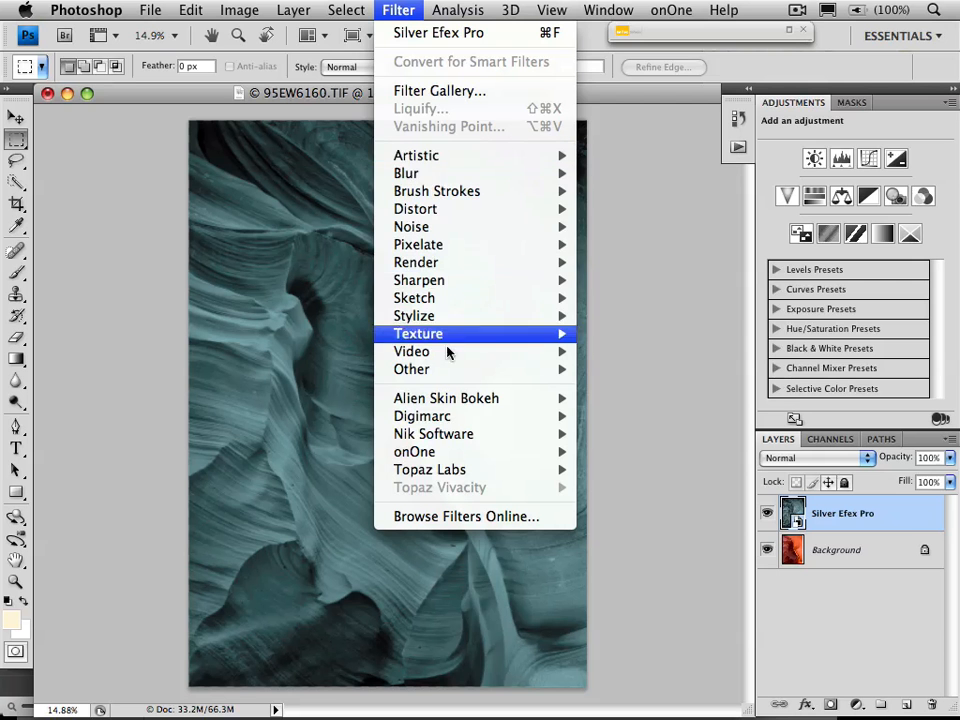
mouse_move(412, 226)
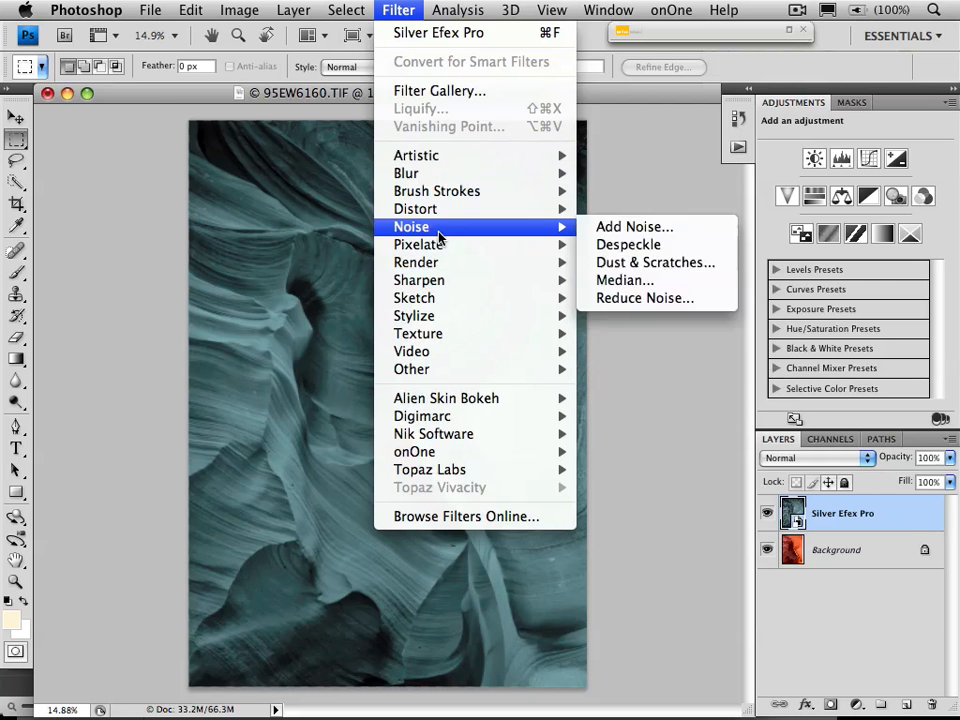
mouse_move(416, 156)
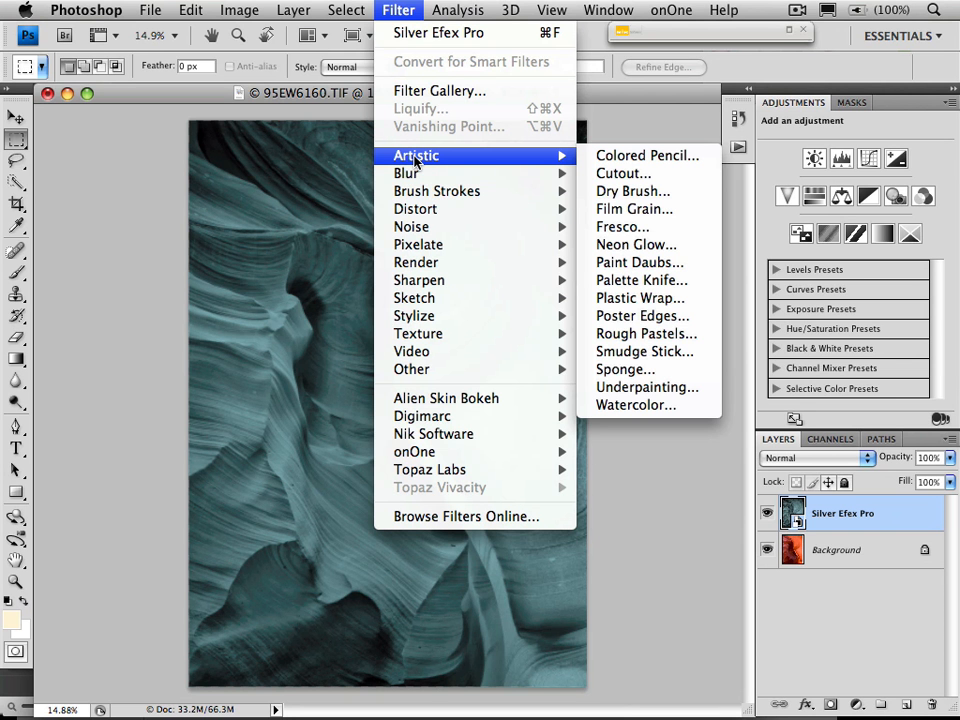
mouse_move(648, 156)
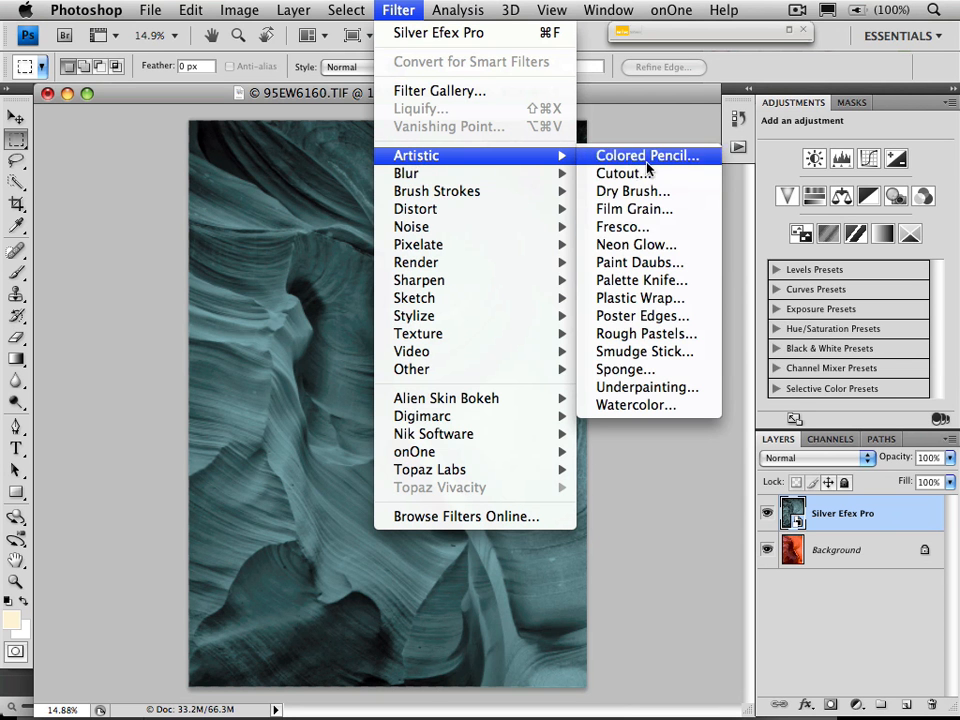
mouse_move(642, 316)
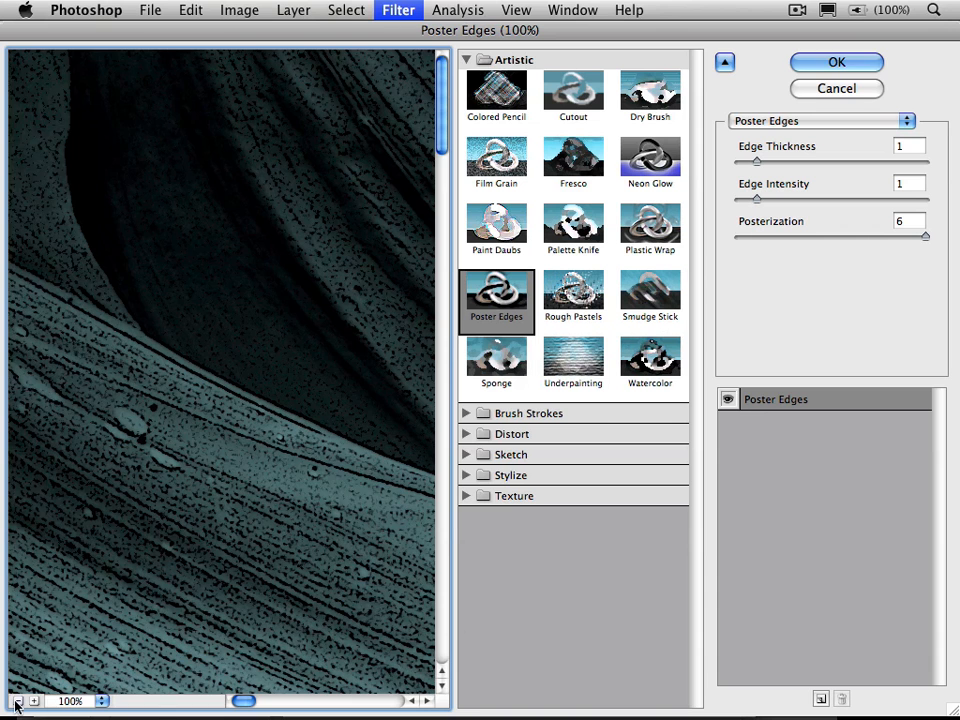
Step: Preview at 50%, try Posterization 0 and 3, and settle on 6
click(18, 700)
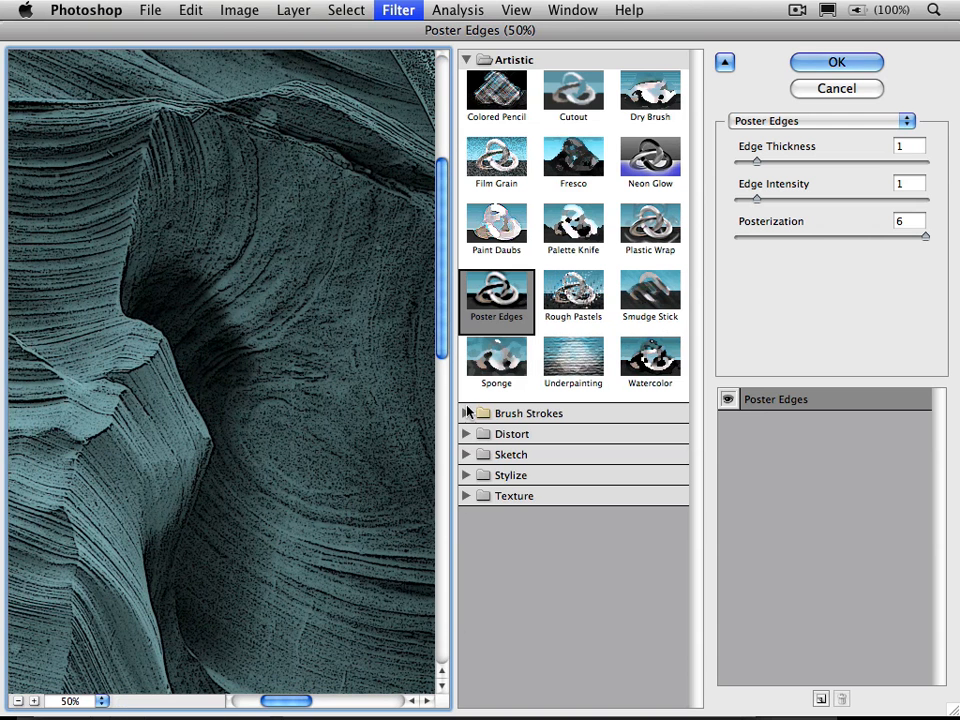
click(466, 60)
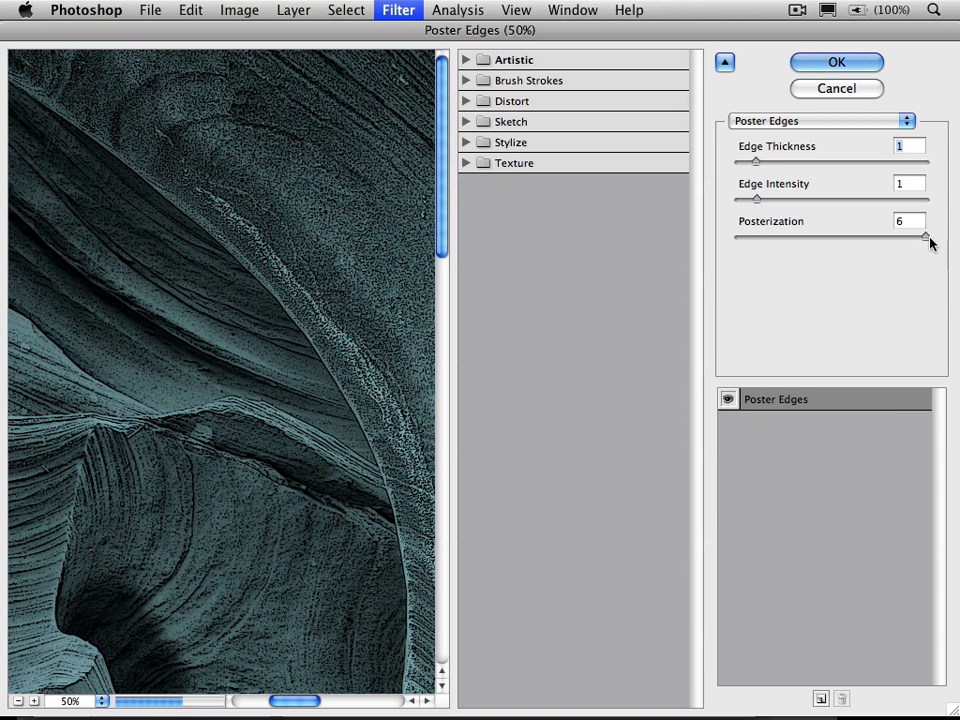
drag(924, 236, 740, 236)
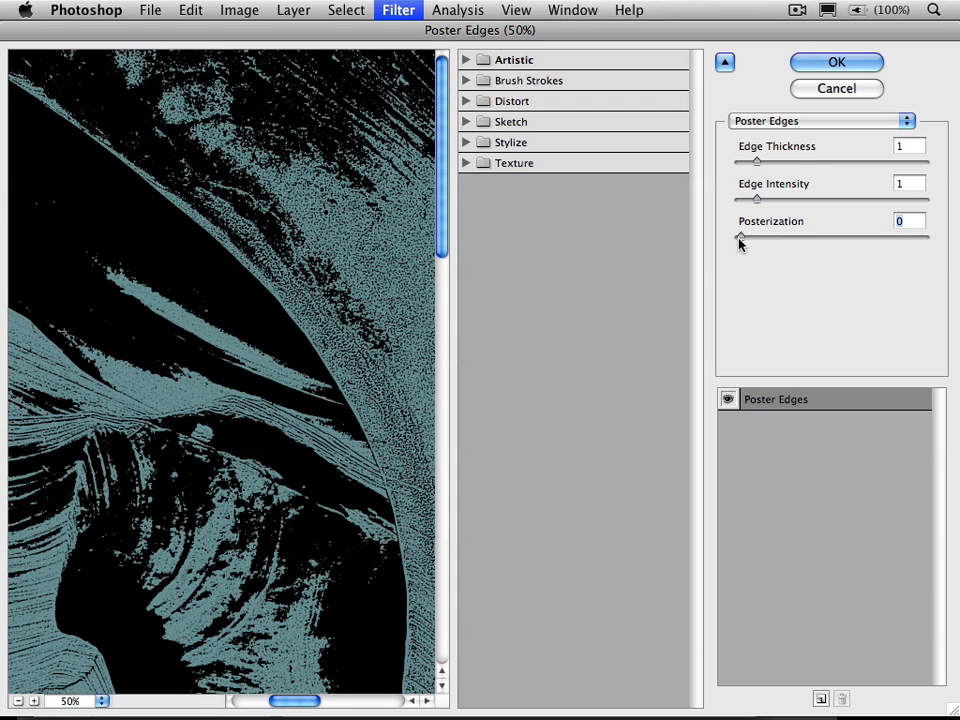
drag(756, 232, 764, 232)
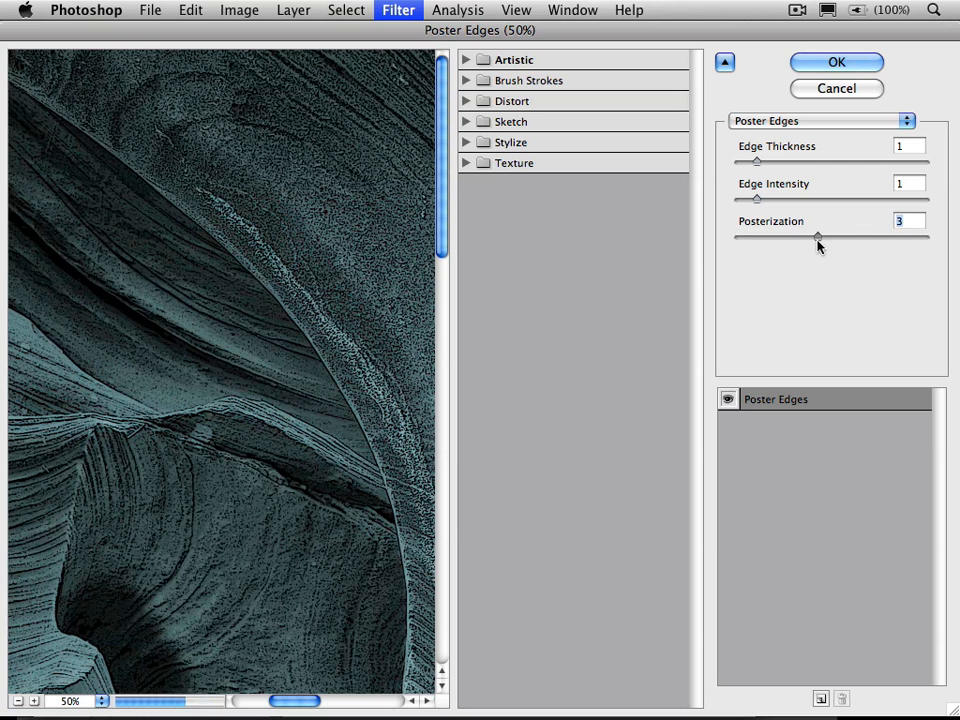
drag(818, 236, 924, 236)
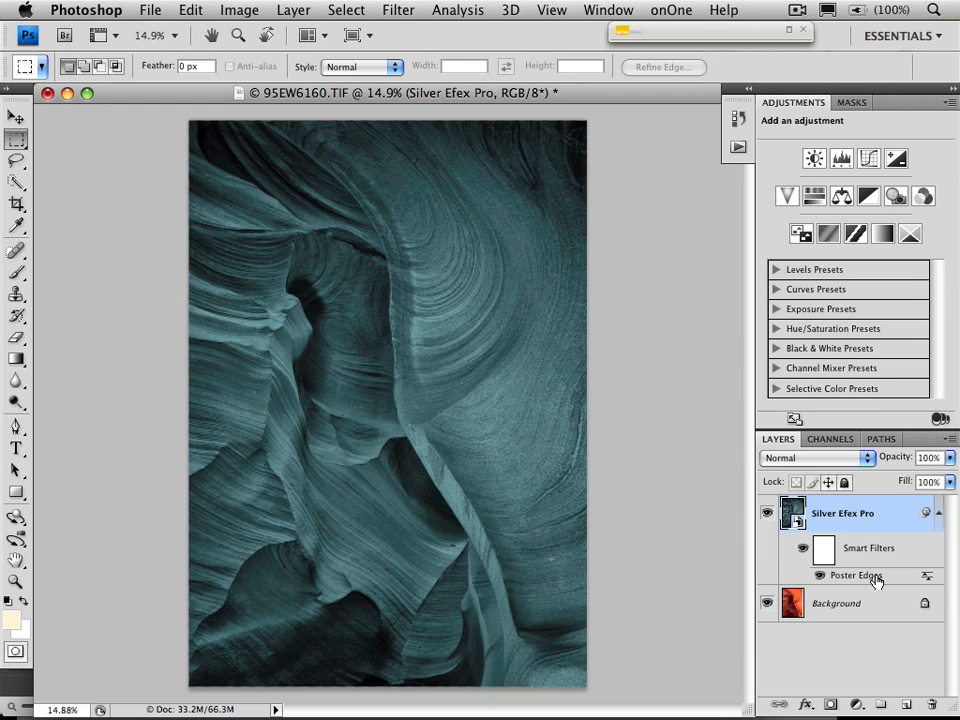
mouse_move(856, 576)
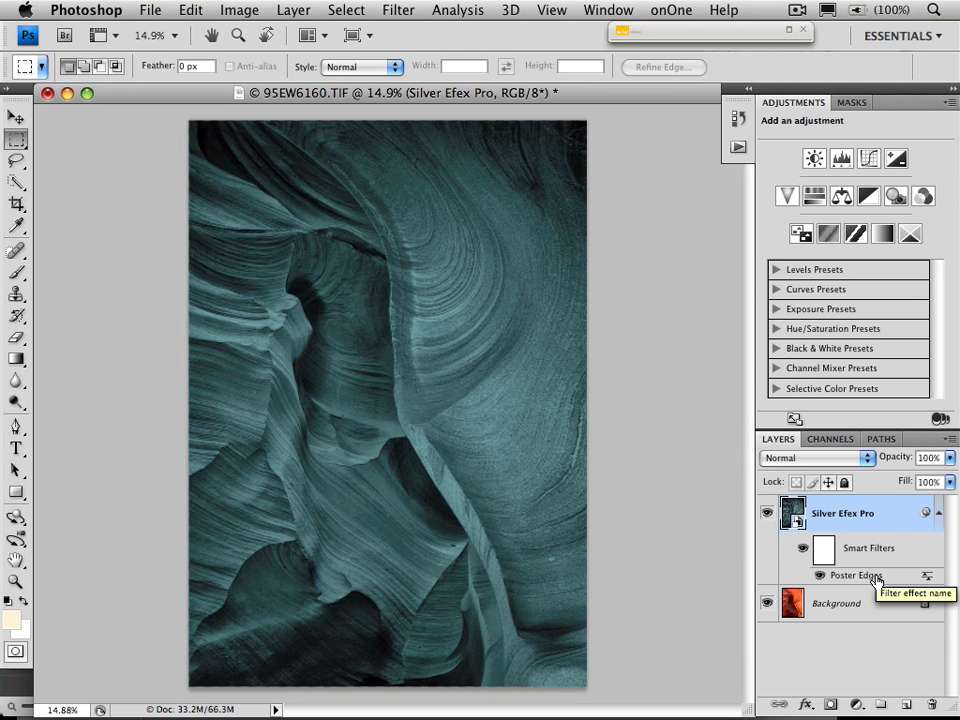
mouse_move(876, 584)
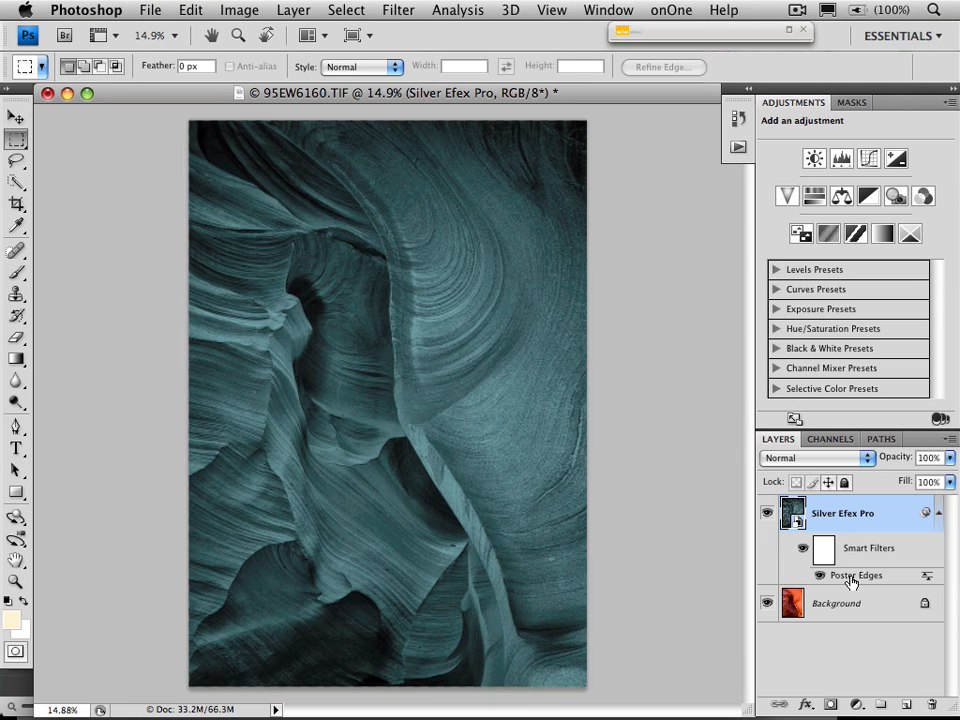
double_click(856, 576)
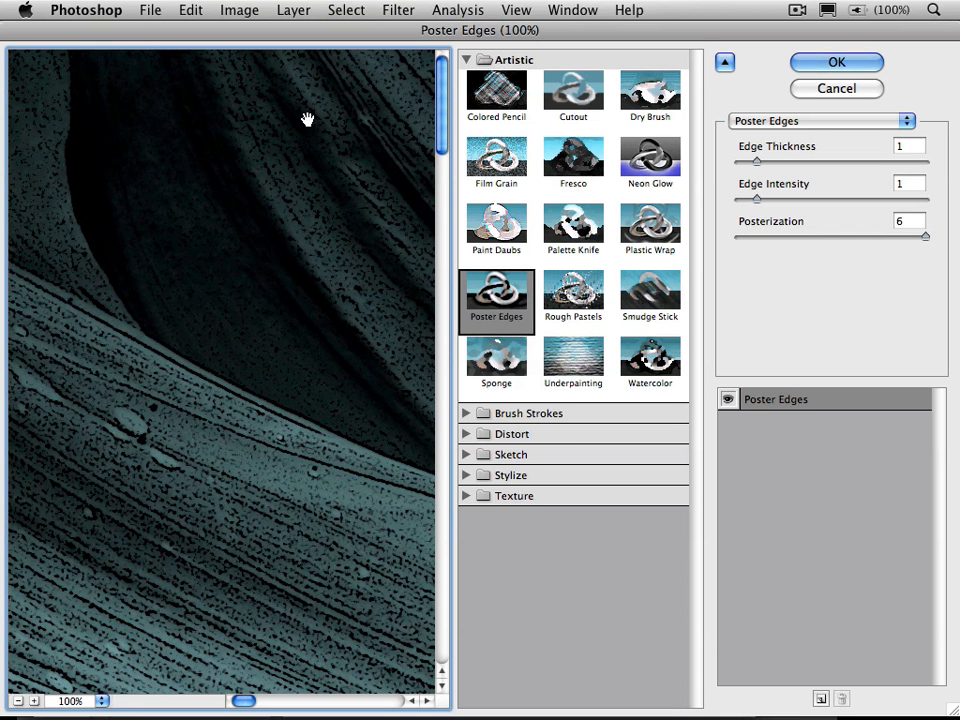
mouse_move(812, 56)
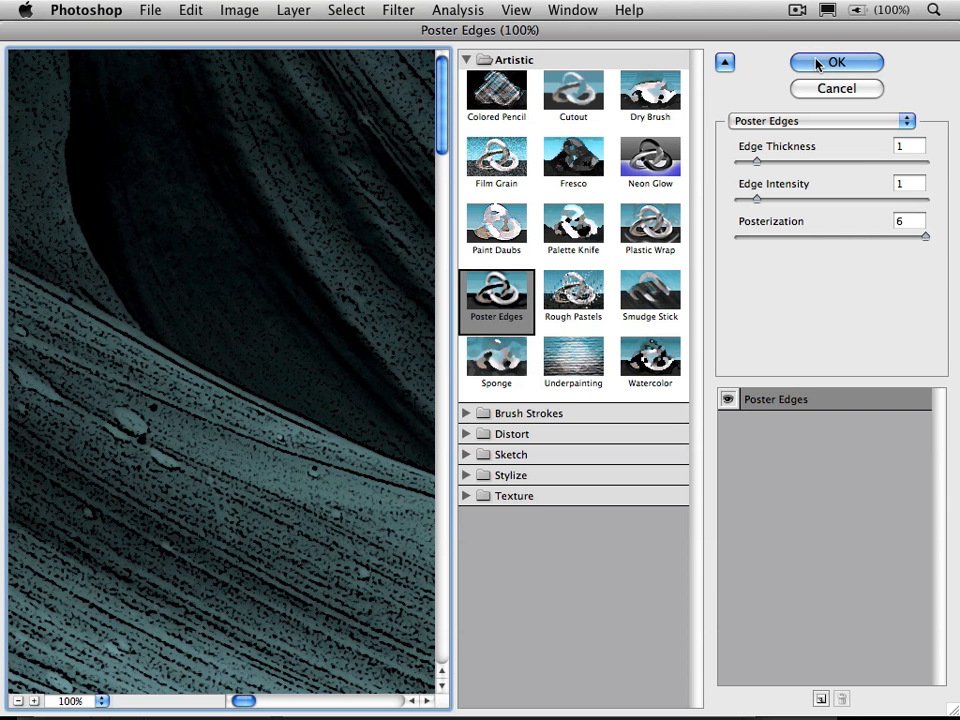
click(836, 62)
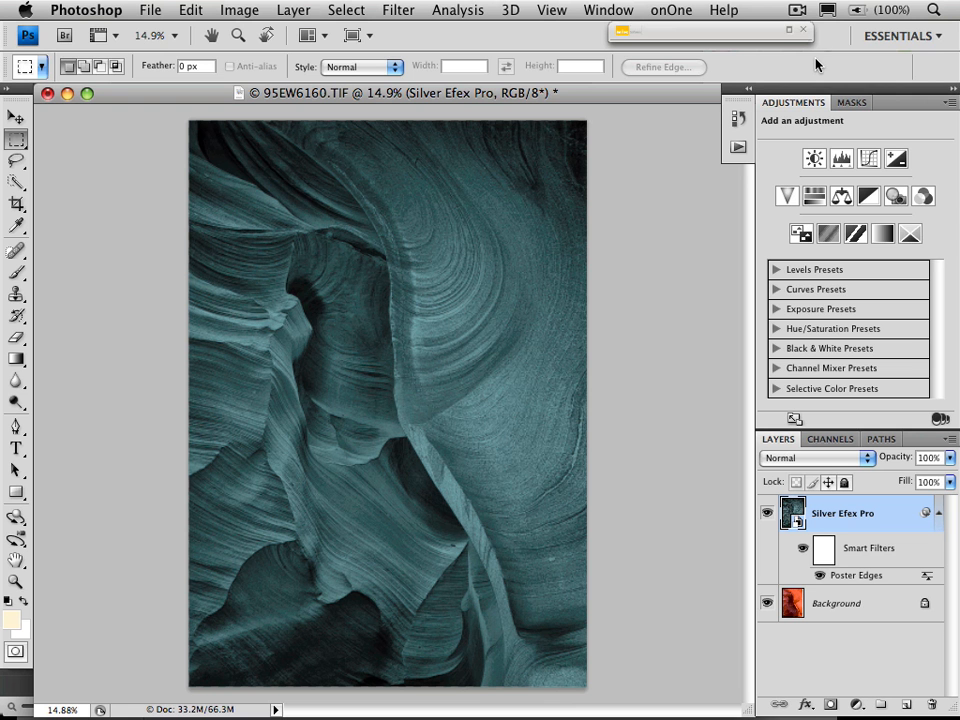
mouse_move(920, 580)
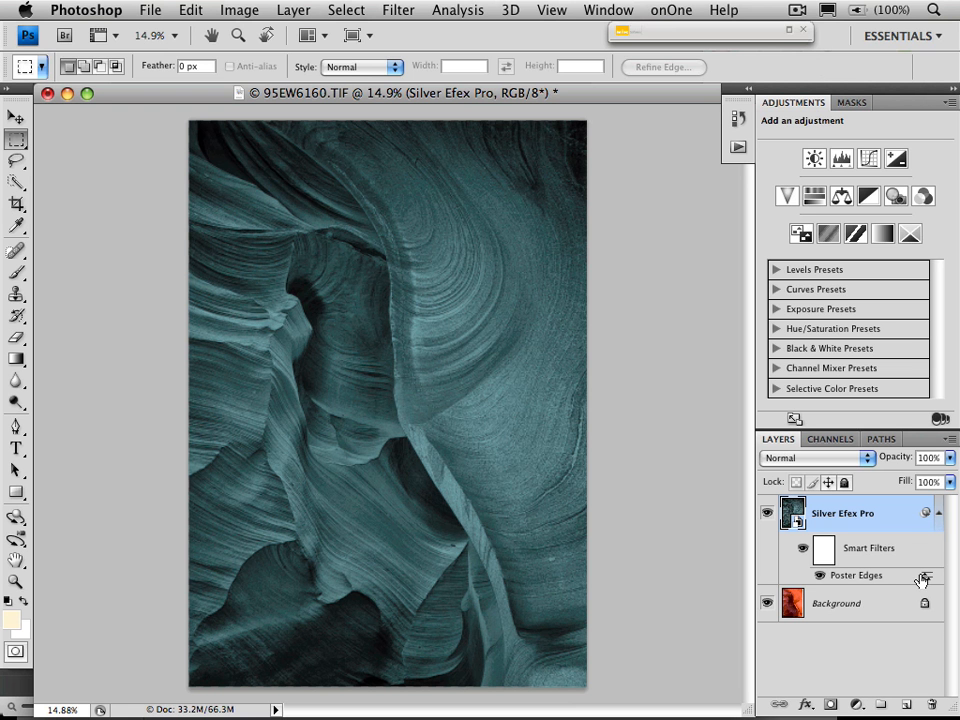
mouse_move(922, 578)
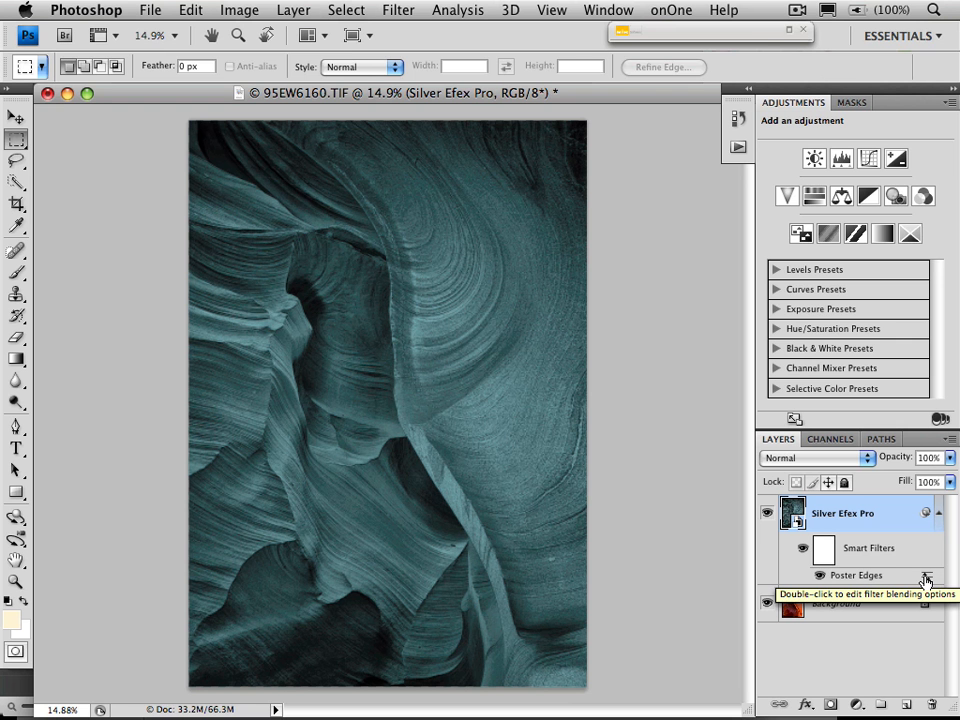
mouse_move(922, 578)
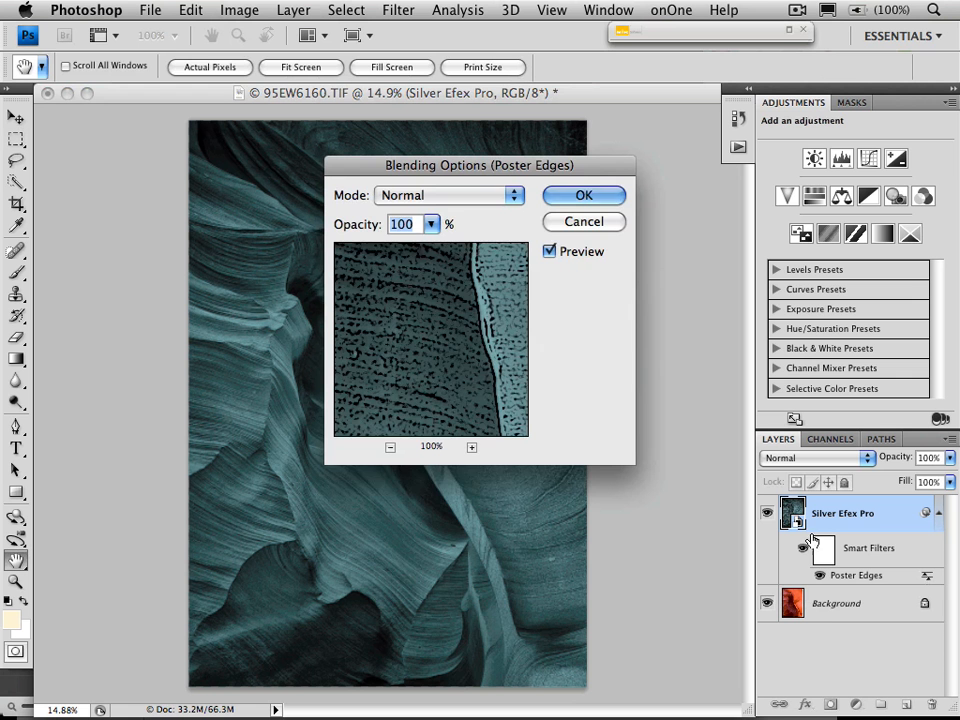
Step: Blend Poster Edges in Soft Light mode at 80% opacity and confirm the dialog
click(448, 196)
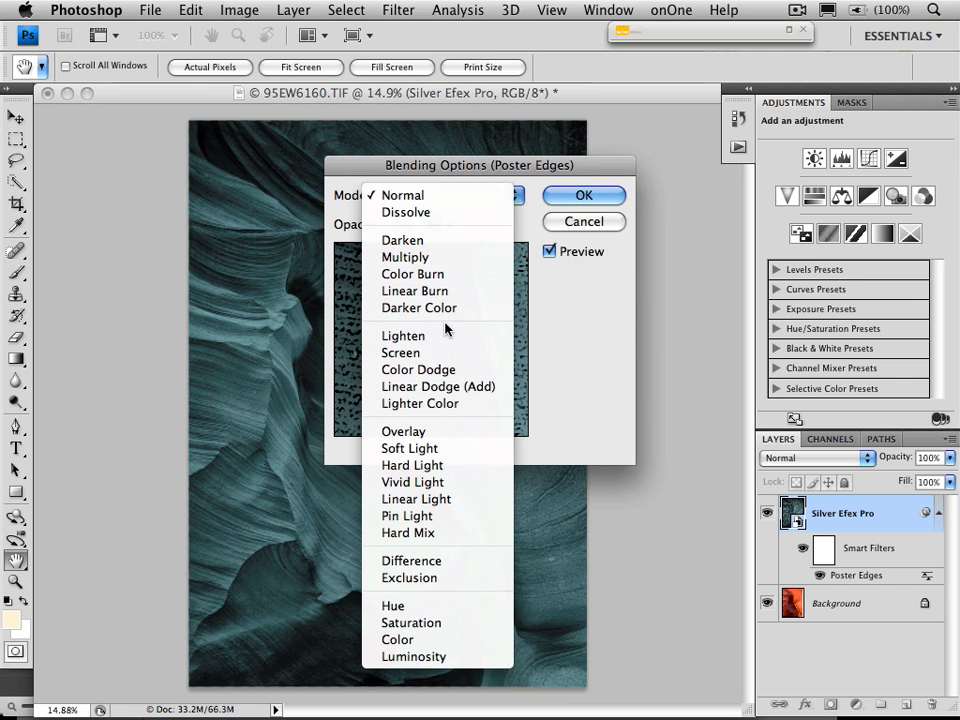
click(408, 448)
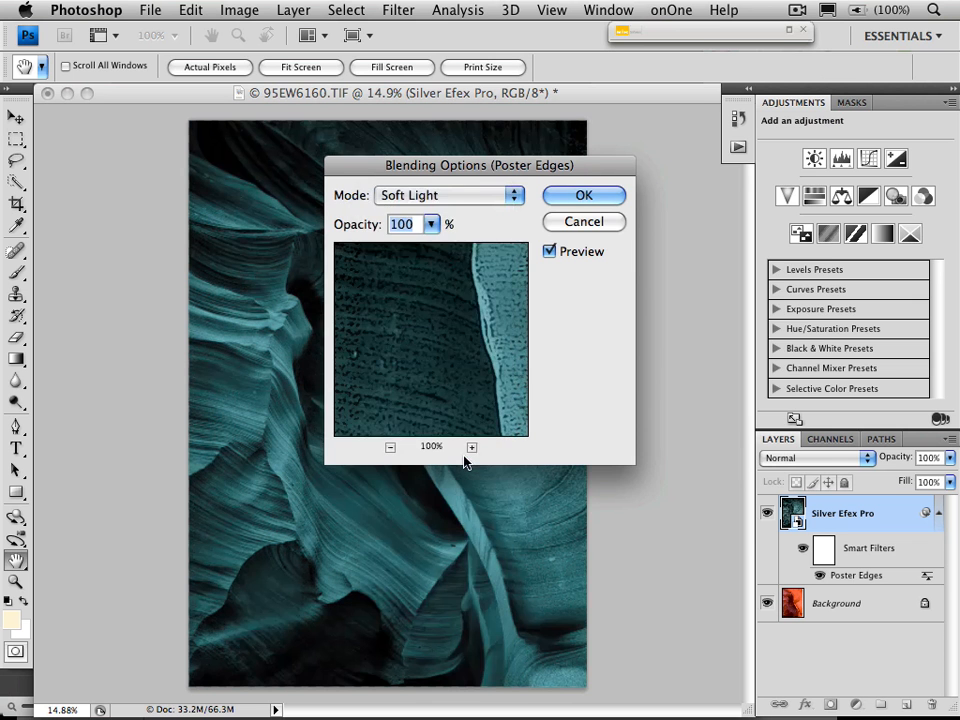
drag(480, 164, 652, 152)
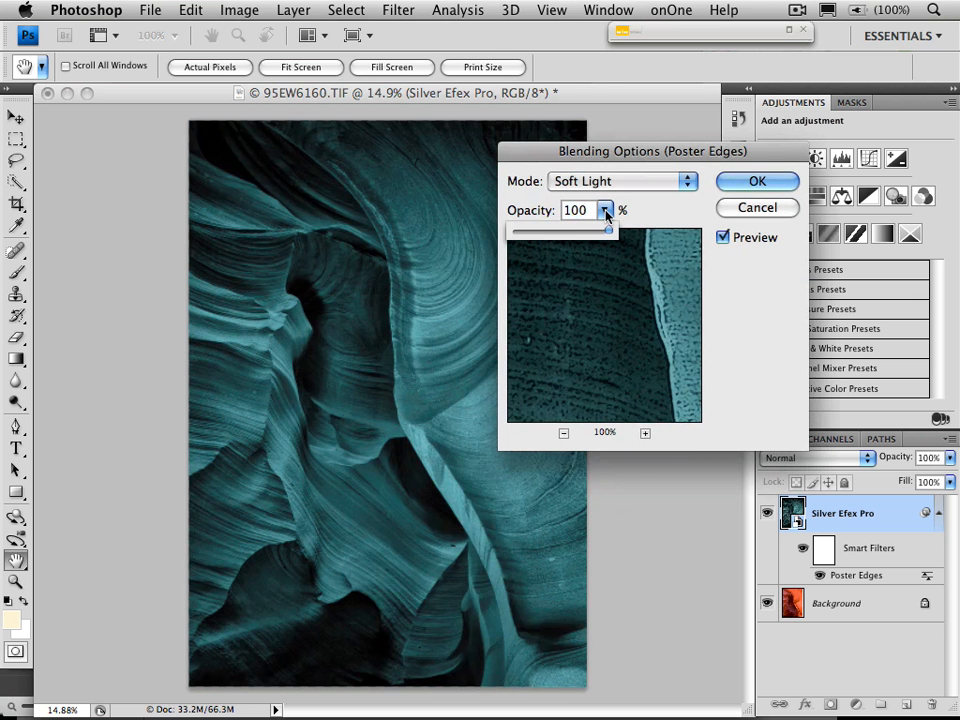
drag(600, 230, 578, 230)
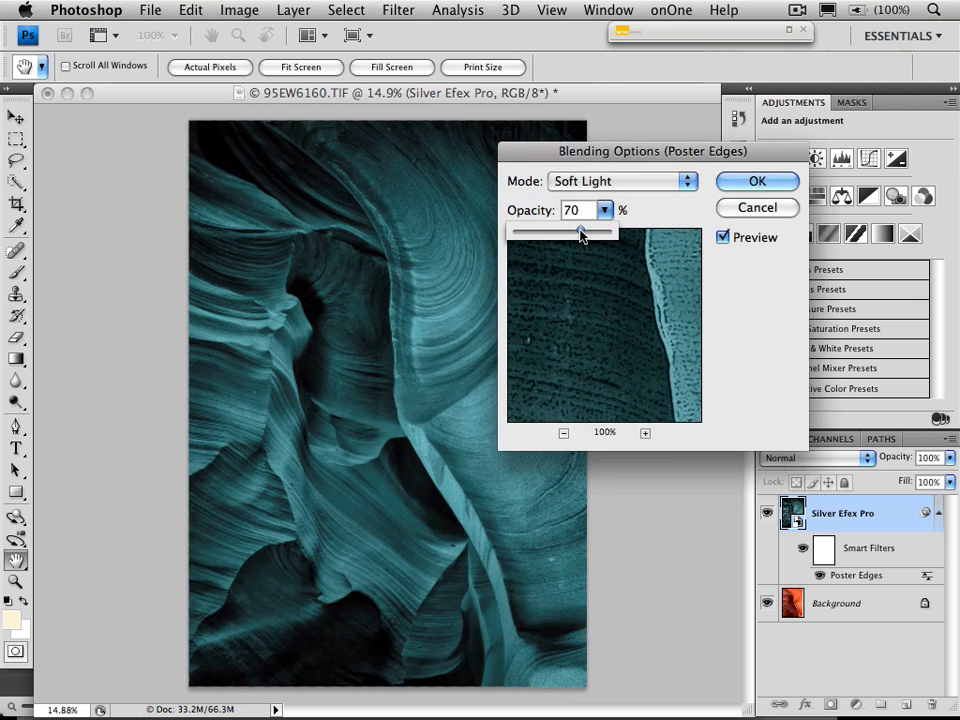
drag(580, 232, 592, 232)
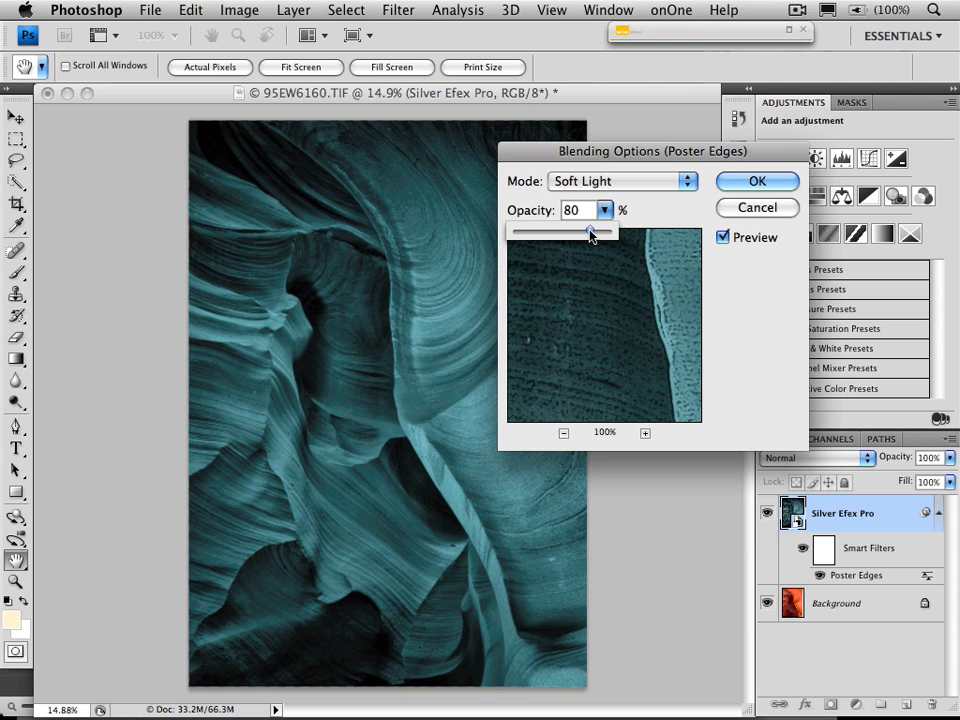
click(756, 180)
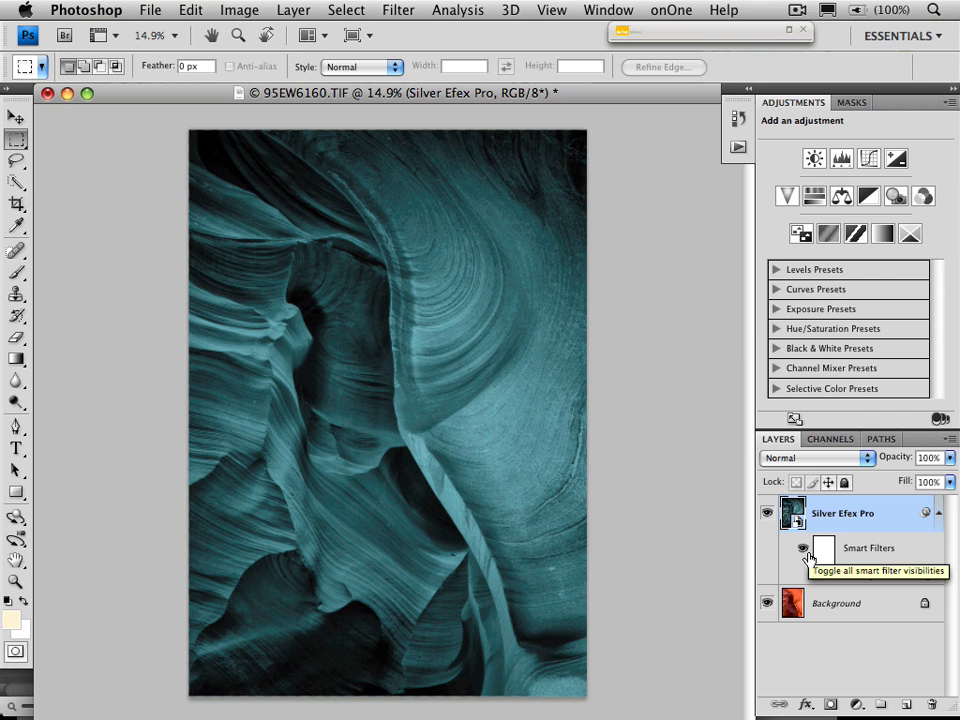
mouse_move(792, 512)
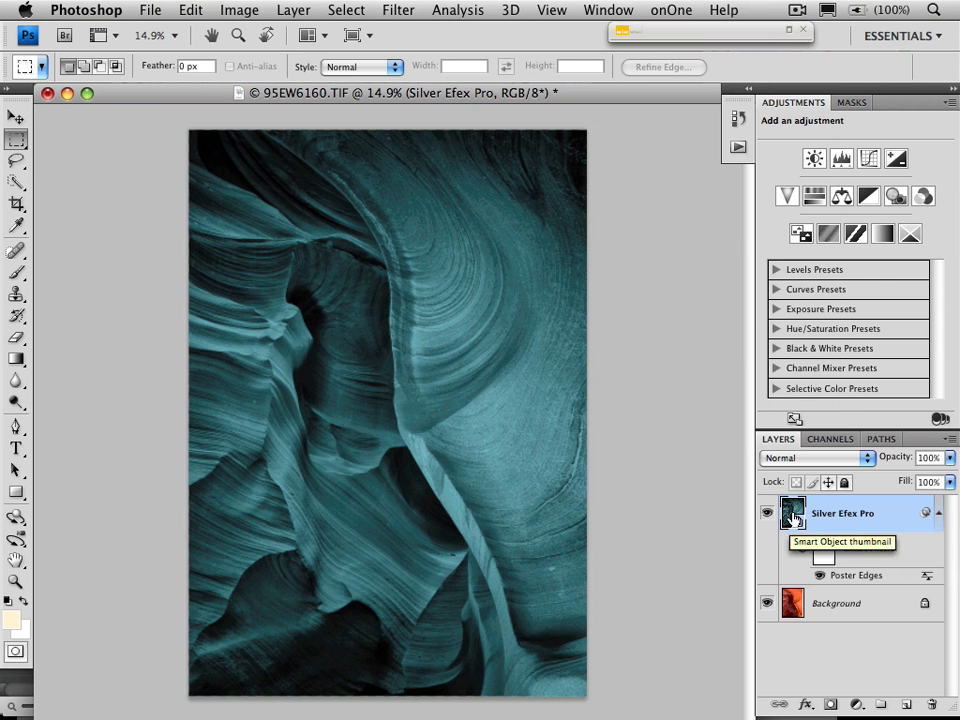
Step: Open the Silver Efex Pro smart object's contents as a .psb document, dismissing the save reminder
double_click(792, 512)
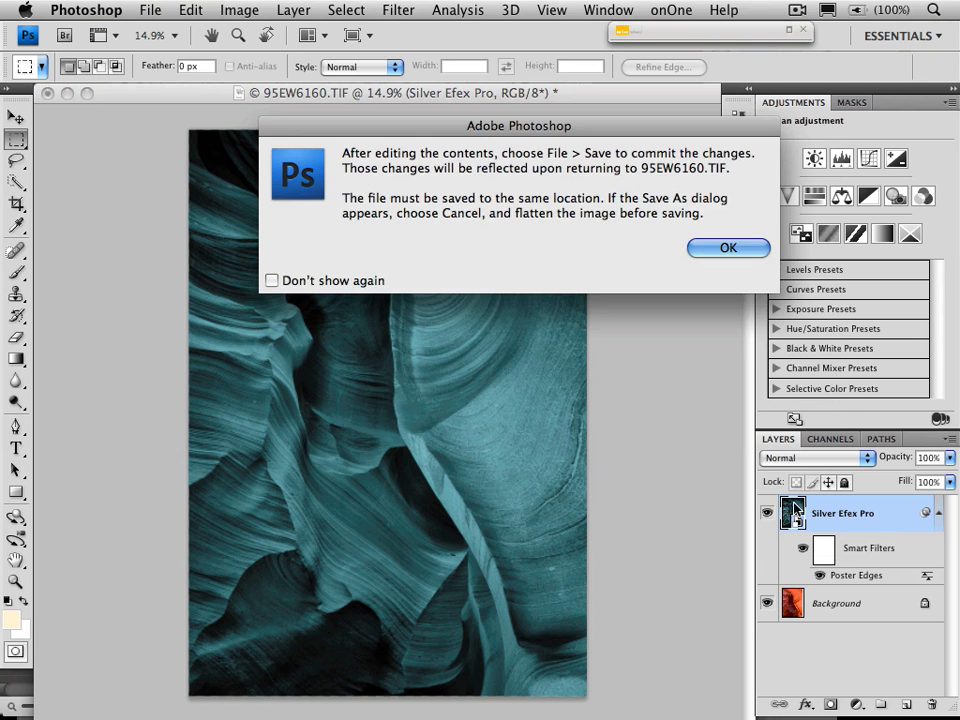
click(728, 248)
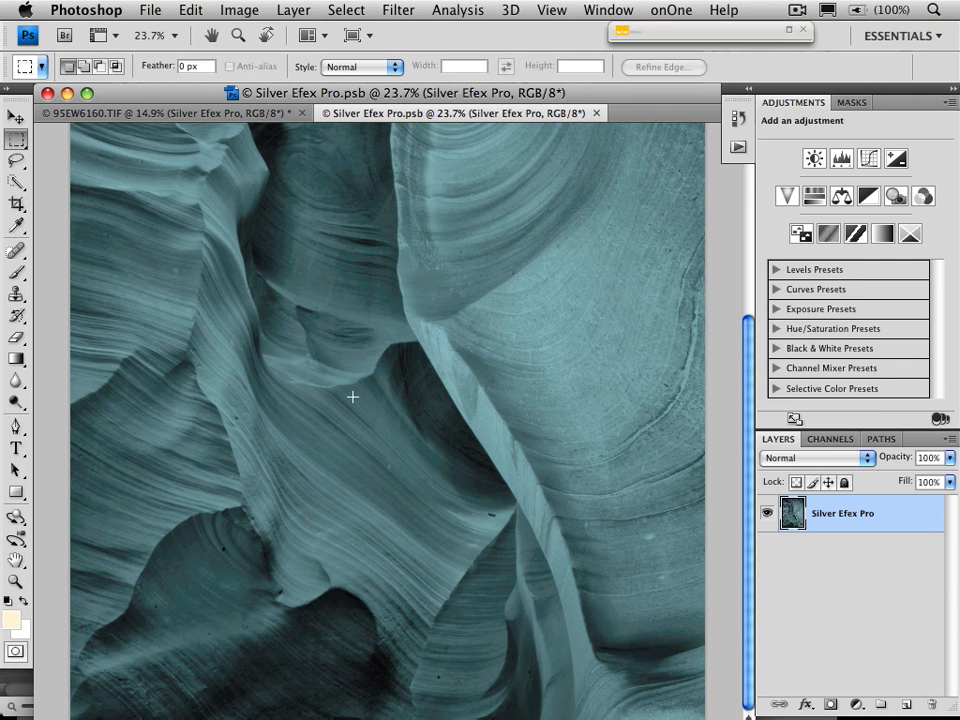
Step: Choose the Spot Healing Brush with Proximity Match for retouching the canyon texture
click(16, 252)
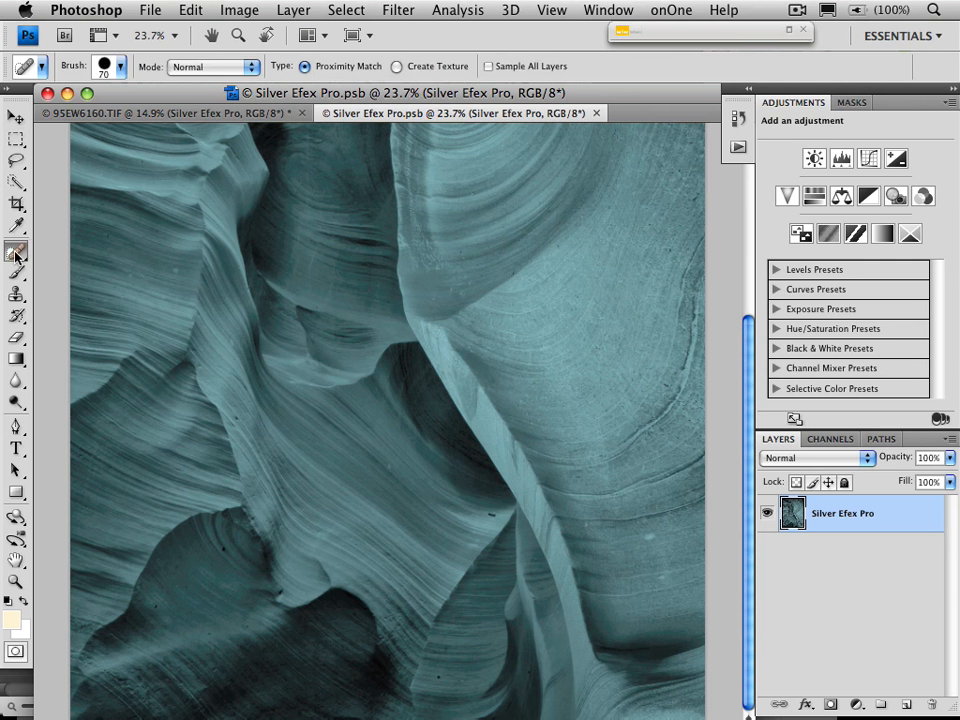
mouse_move(104, 260)
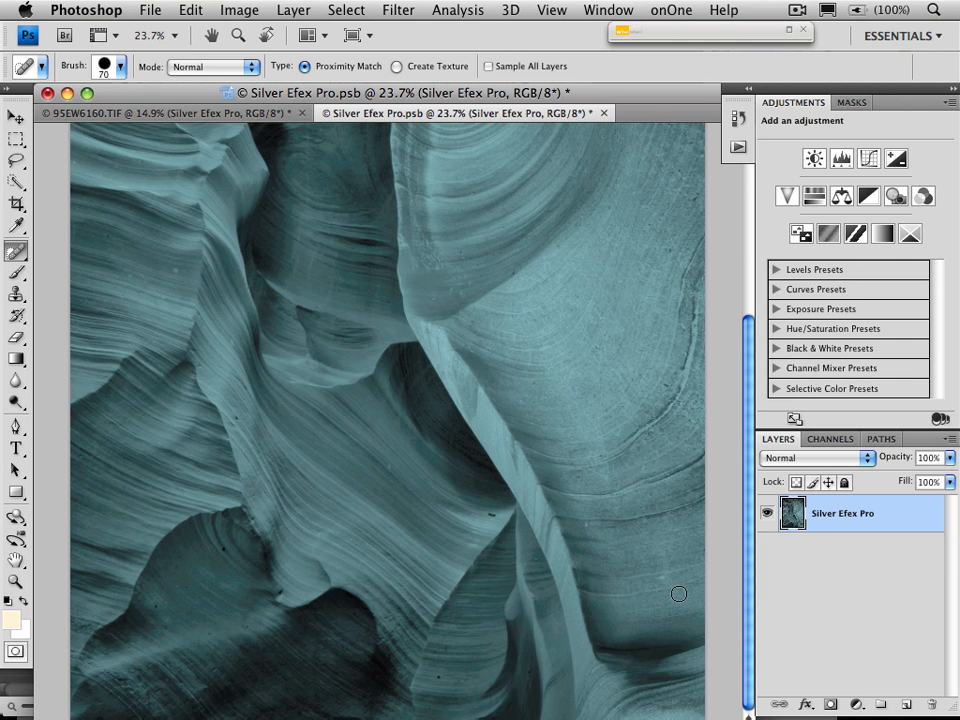
mouse_move(592, 506)
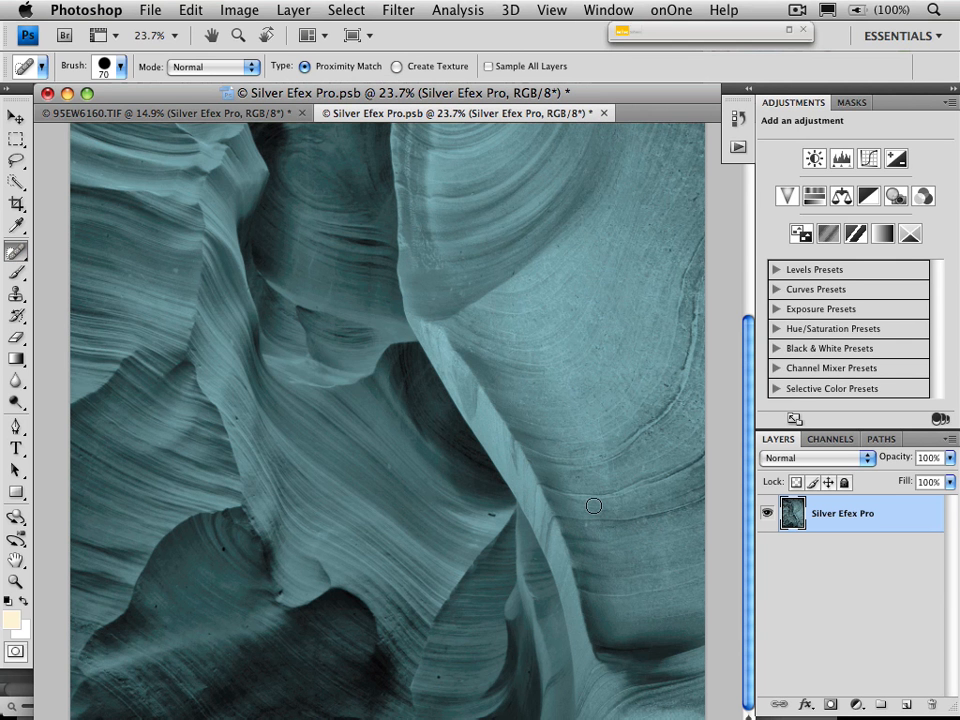